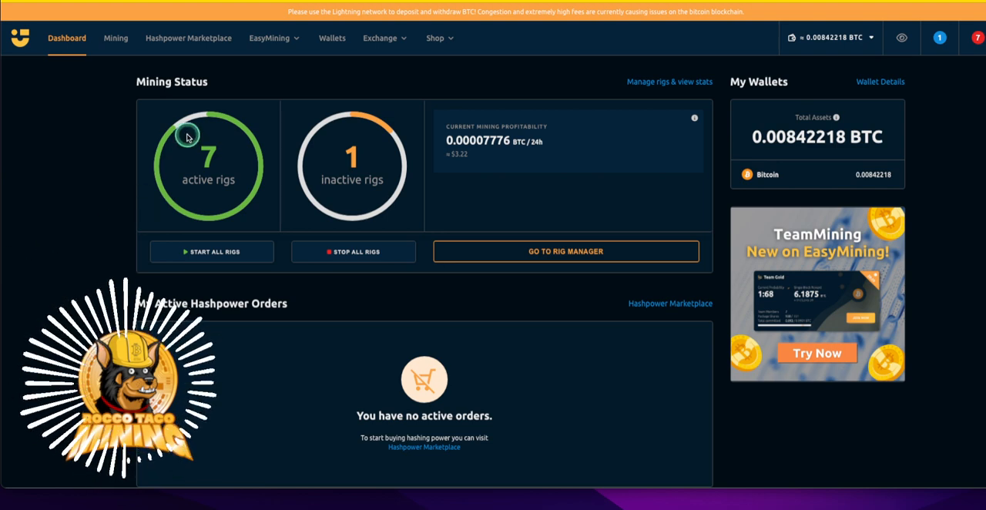
mouse_move(373, 46)
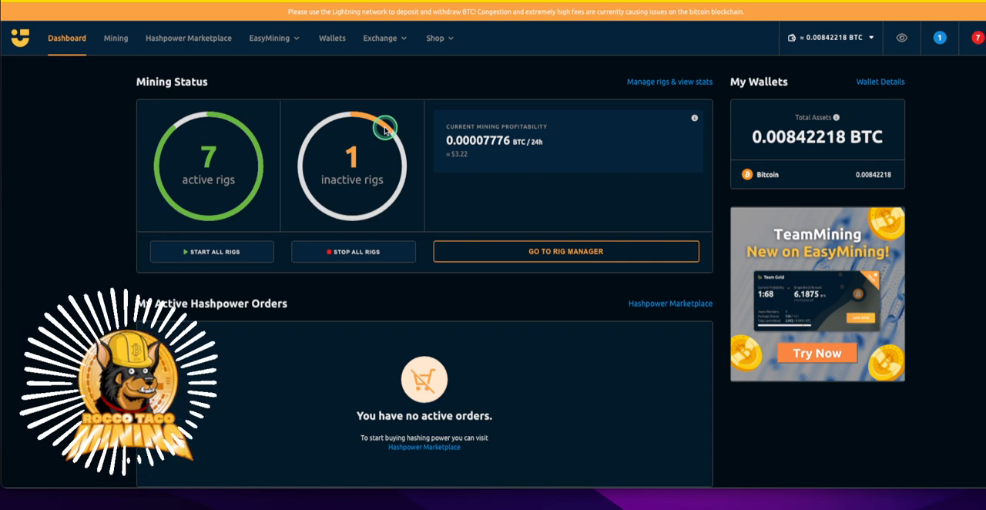
mouse_move(339, 60)
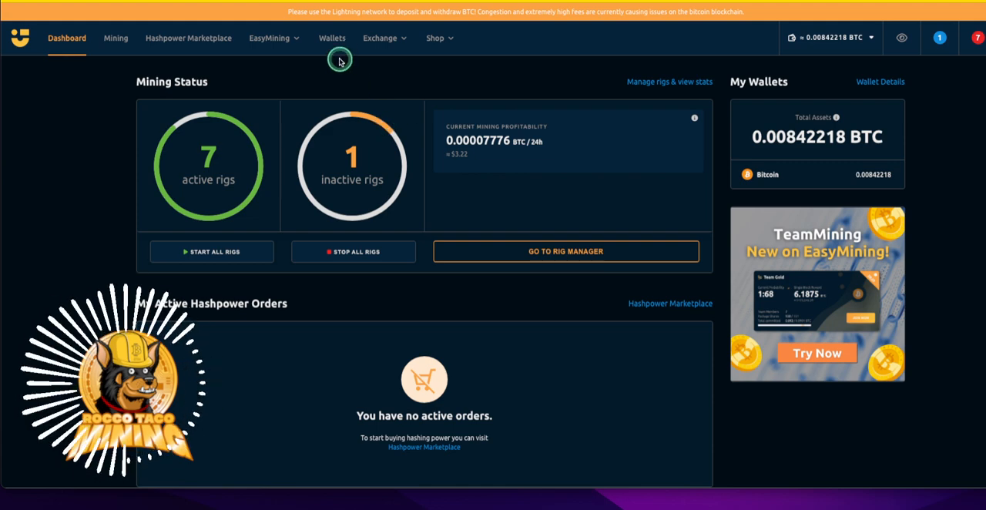
Go to Exchange > Convert, glance at EasyMining packages, then reopen the Exchange menu
click(380, 37)
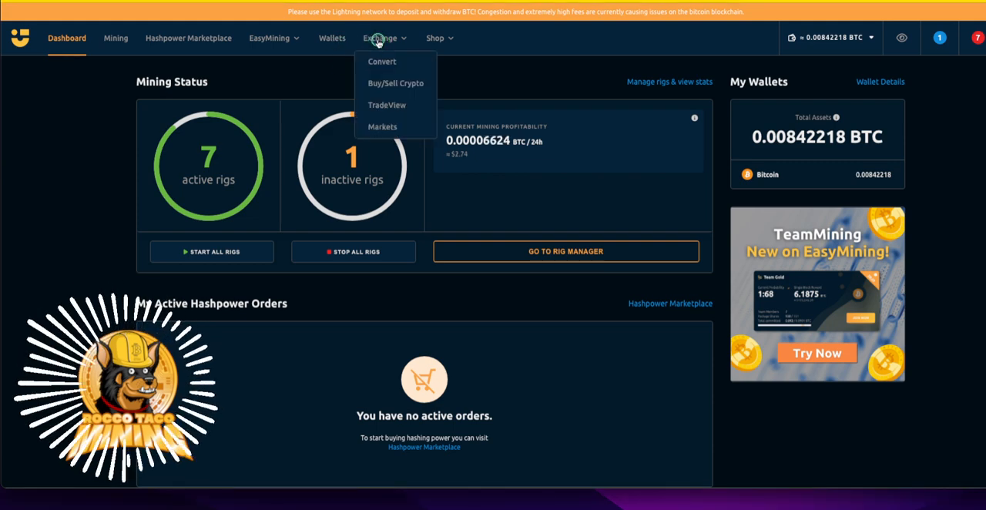
click(383, 62)
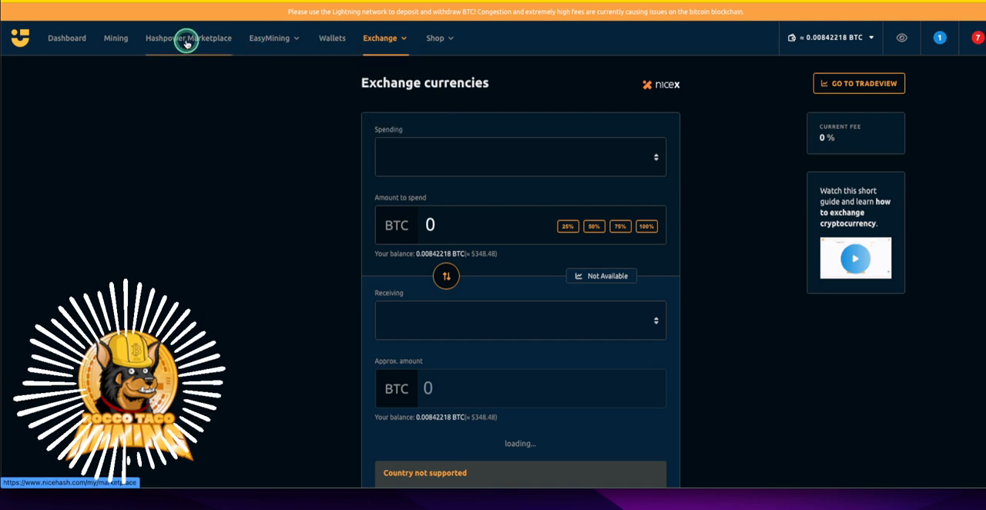
click(270, 38)
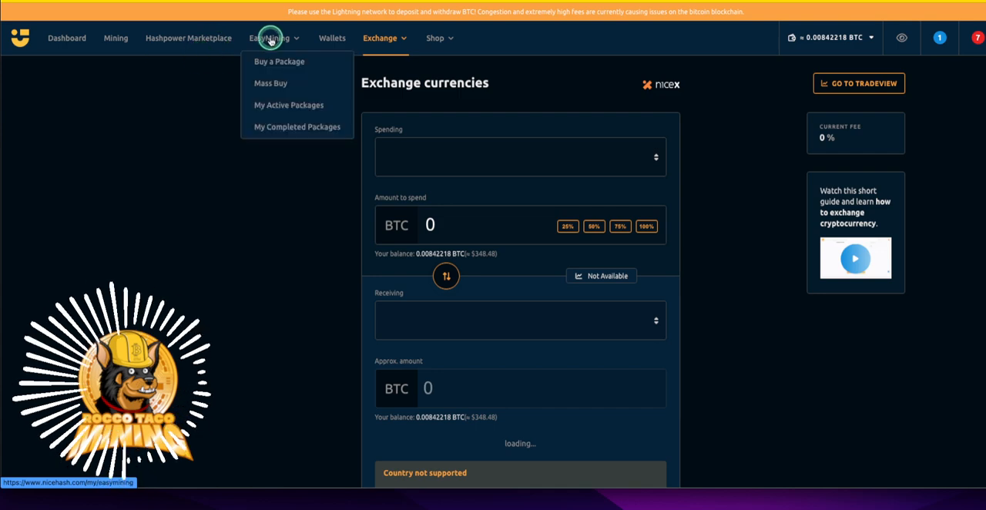
mouse_move(266, 112)
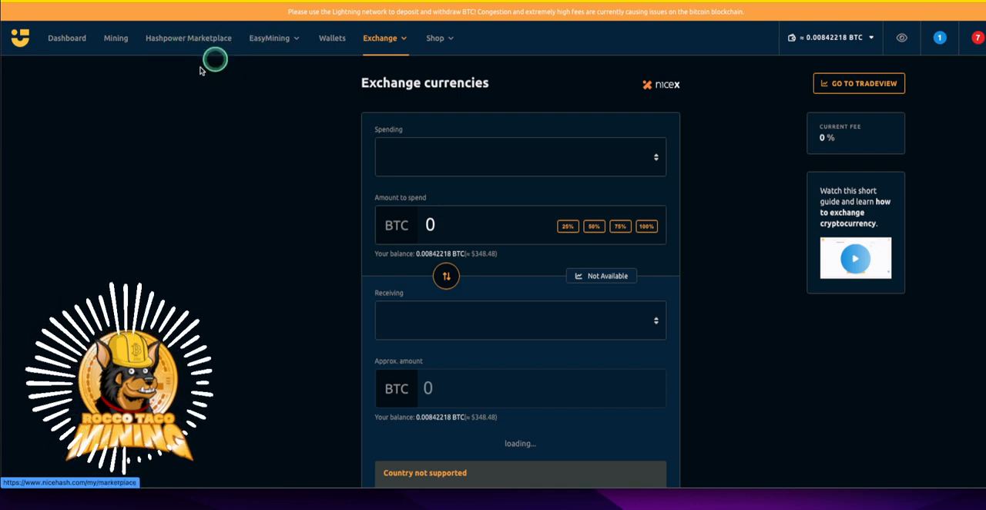
mouse_move(395, 188)
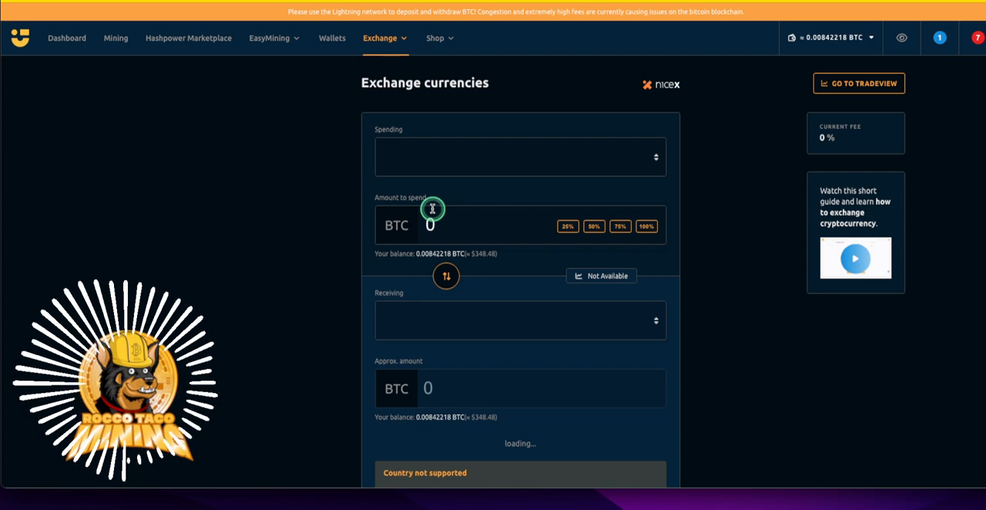
mouse_move(433, 184)
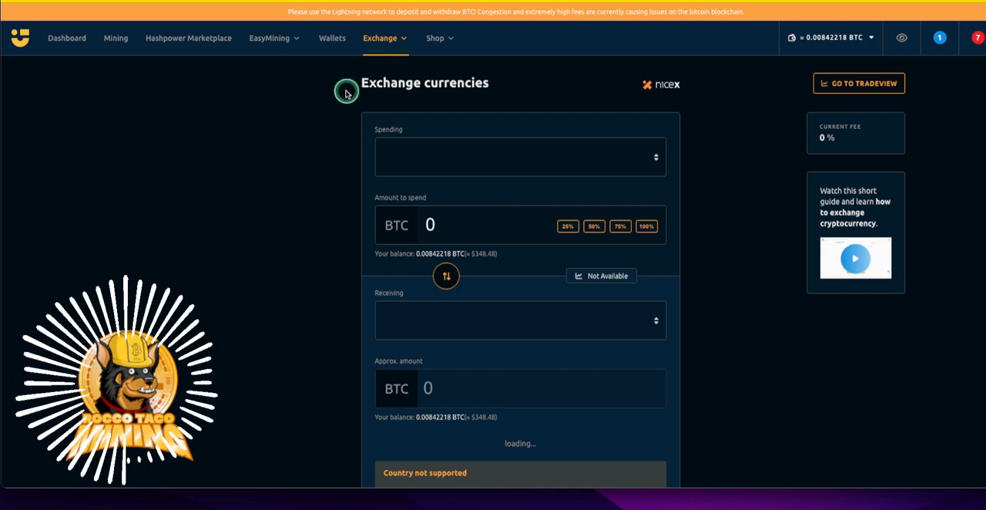
click(379, 38)
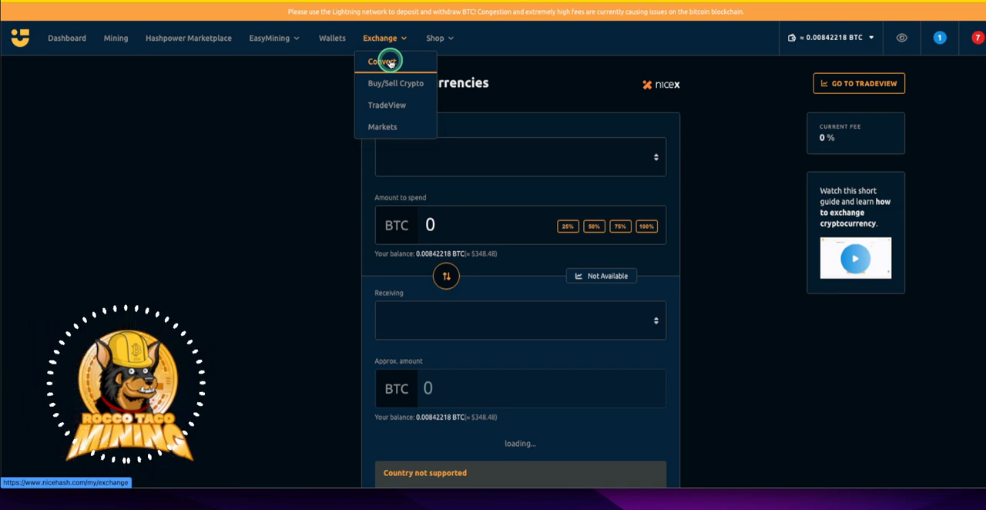
mouse_move(382, 84)
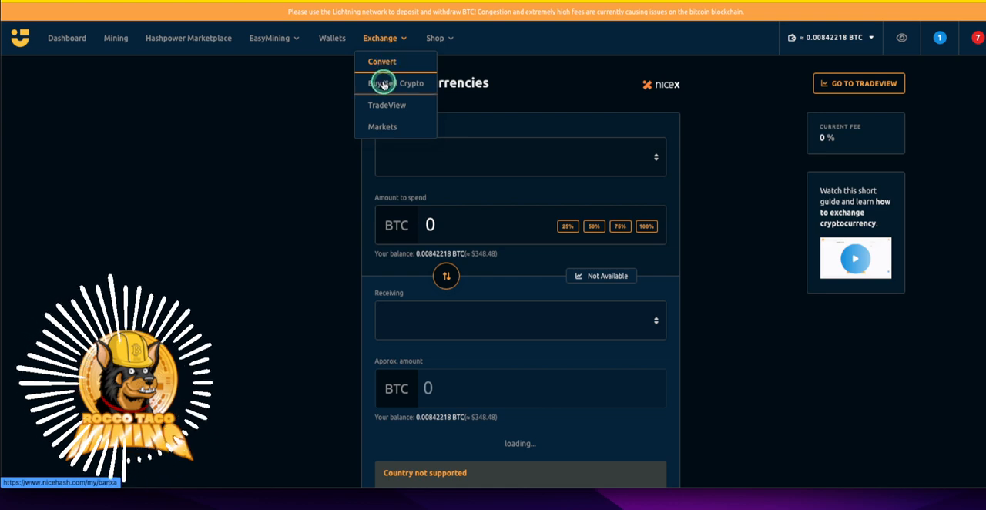
mouse_move(387, 105)
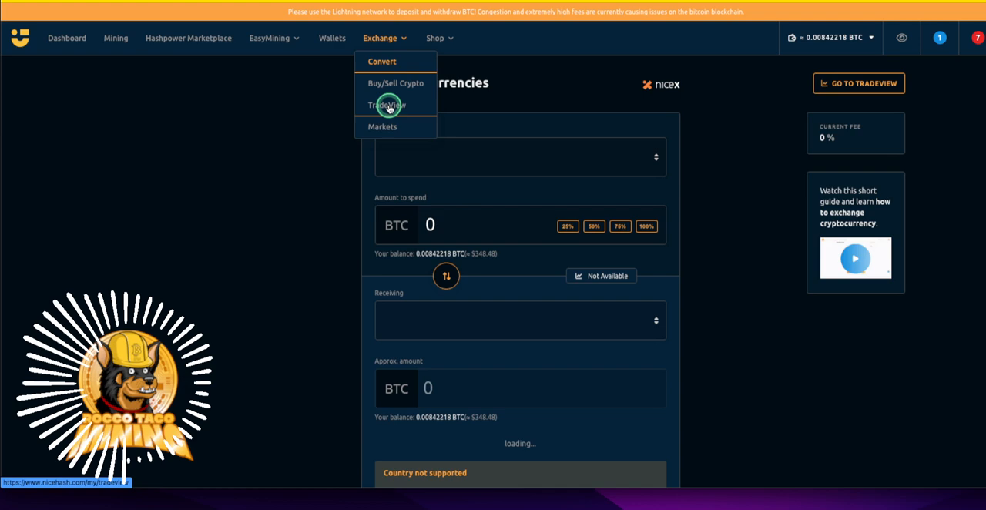
Open BTC-USDT TradeView, filter the trading-pair list by currency, then reopen the Exchange menu
click(387, 105)
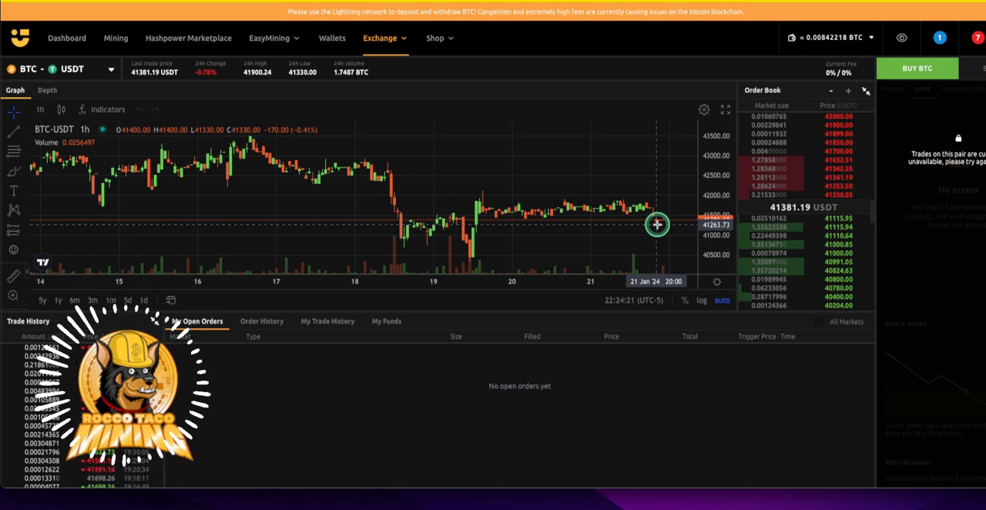
mouse_move(495, 224)
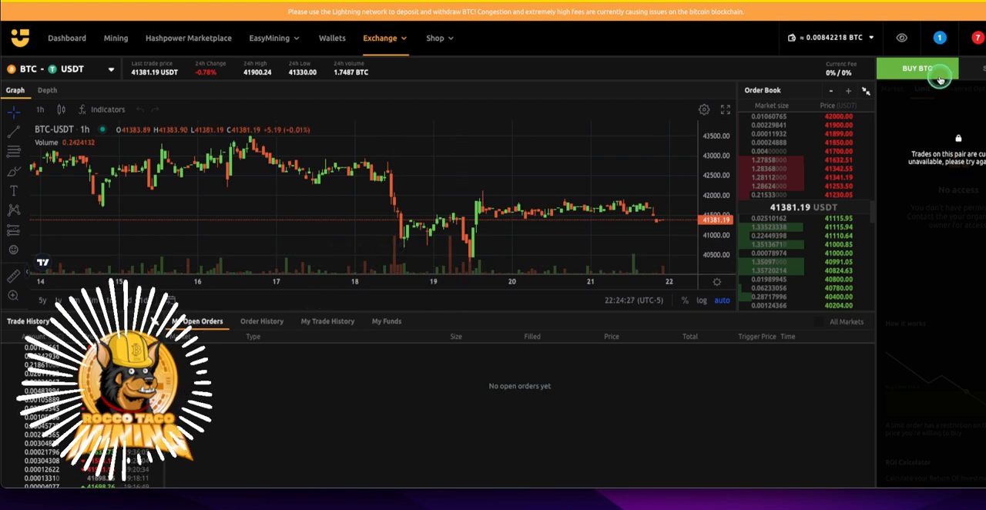
mouse_move(955, 91)
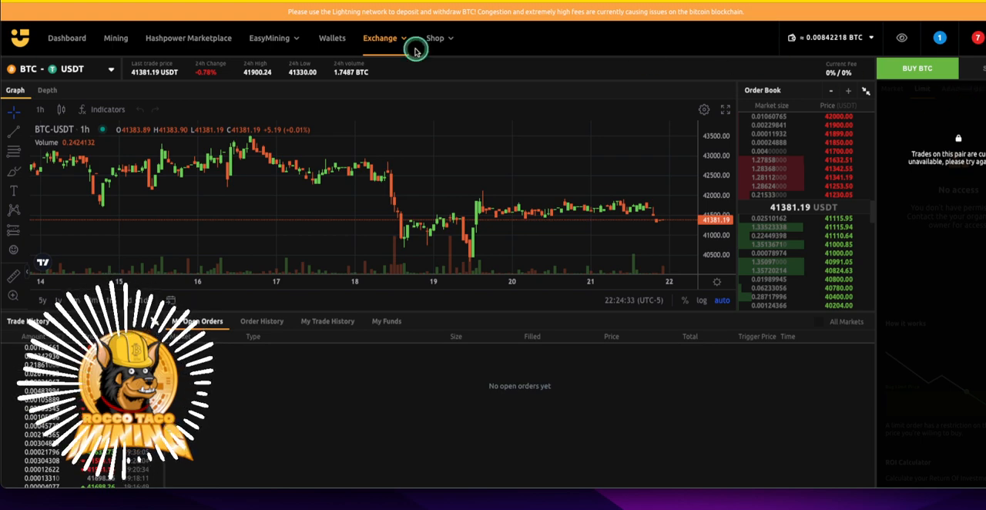
mouse_move(892, 147)
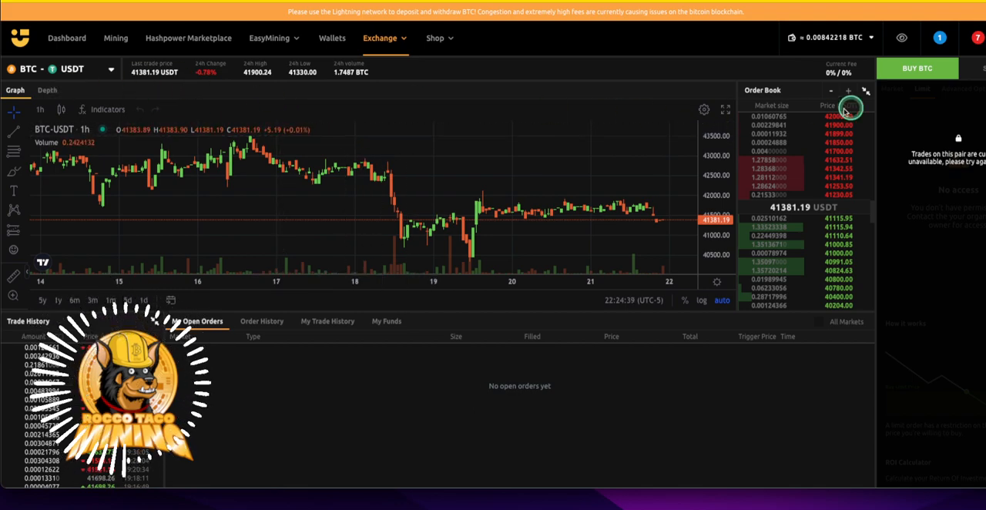
mouse_move(923, 177)
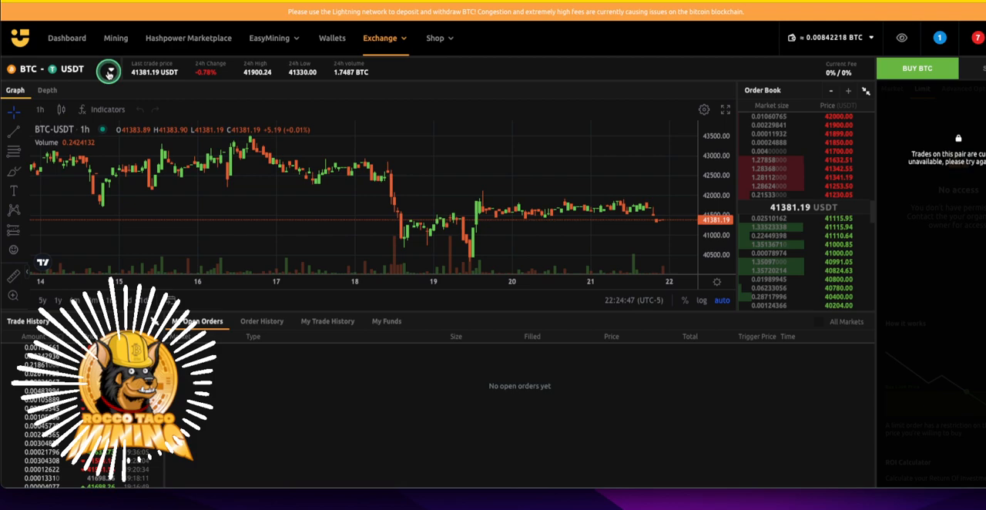
click(109, 69)
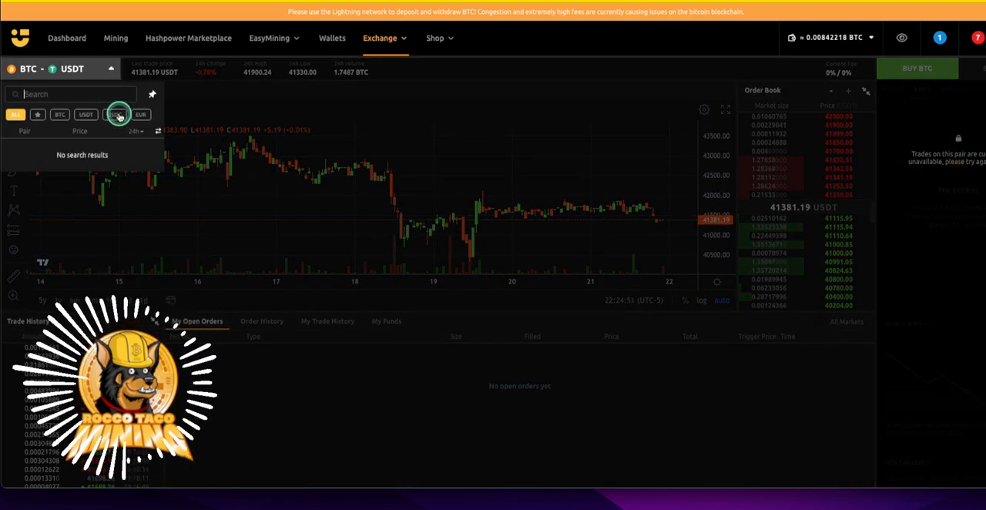
click(14, 114)
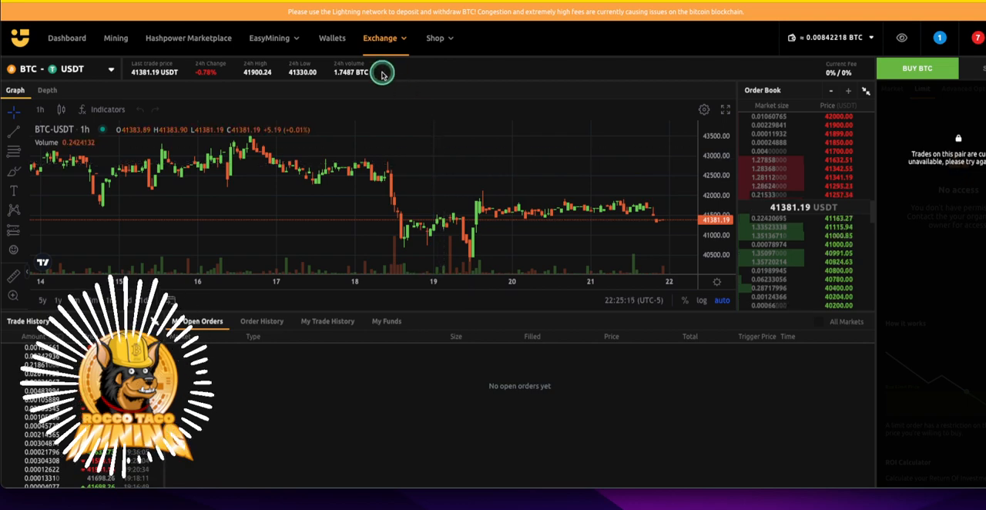
click(385, 38)
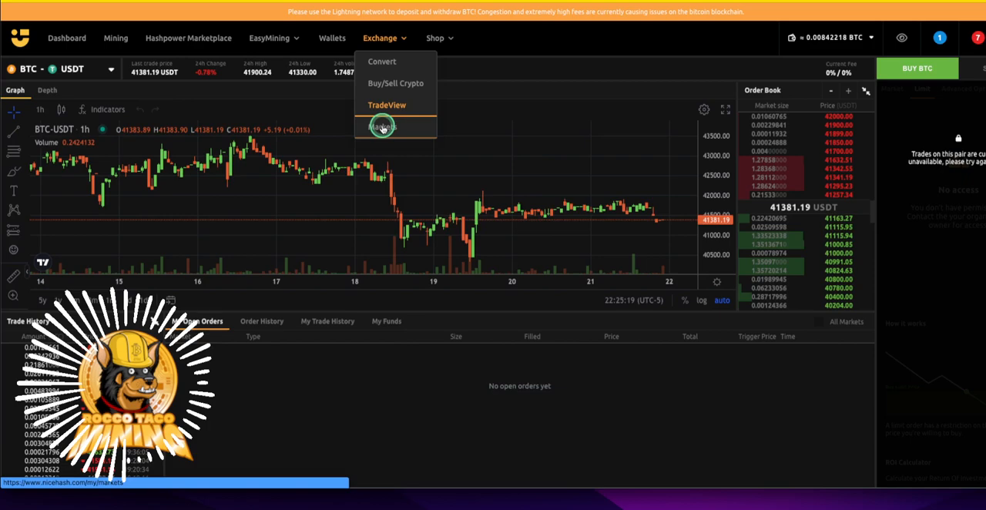
click(383, 127)
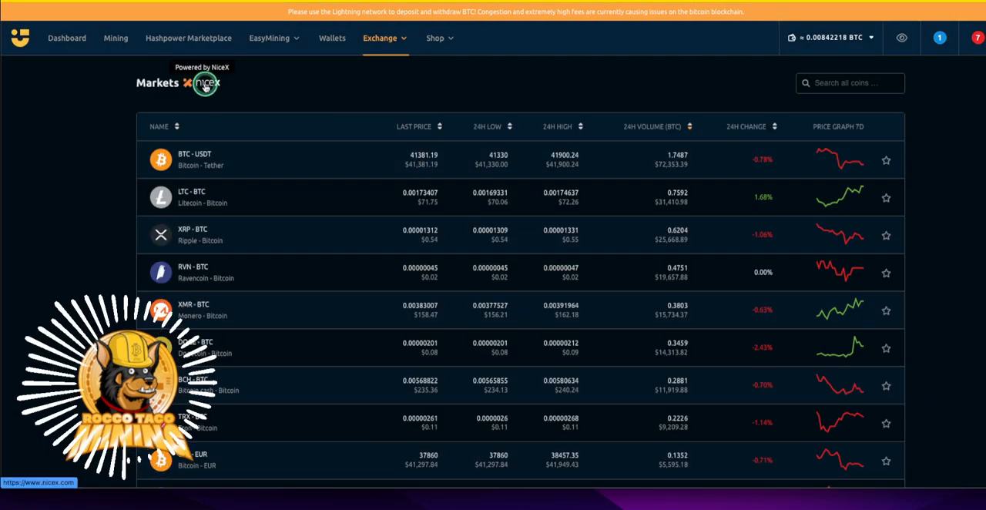
mouse_move(139, 101)
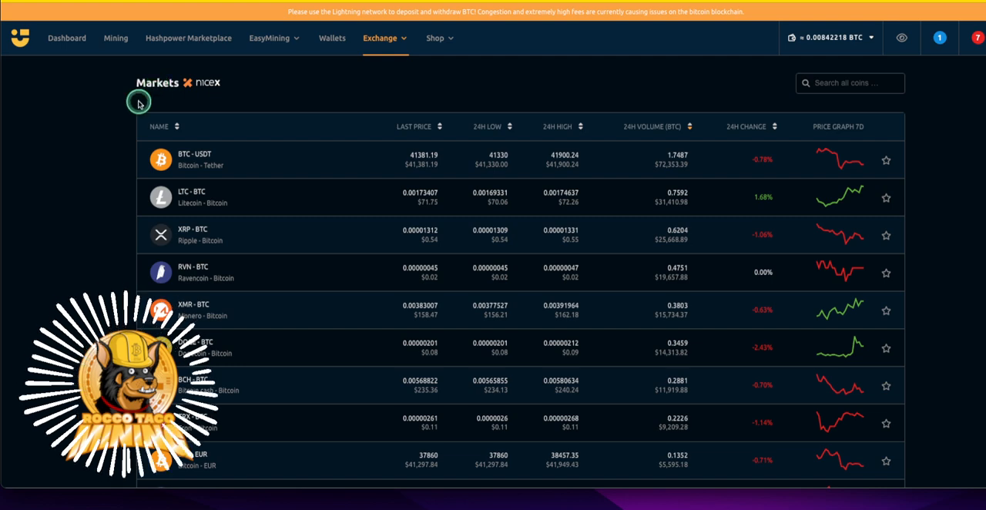
mouse_move(445, 183)
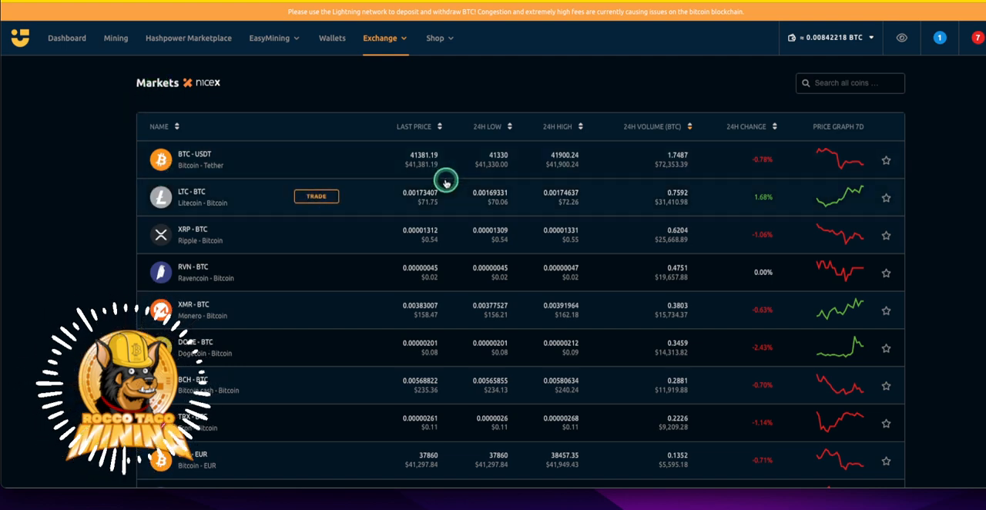
mouse_move(501, 162)
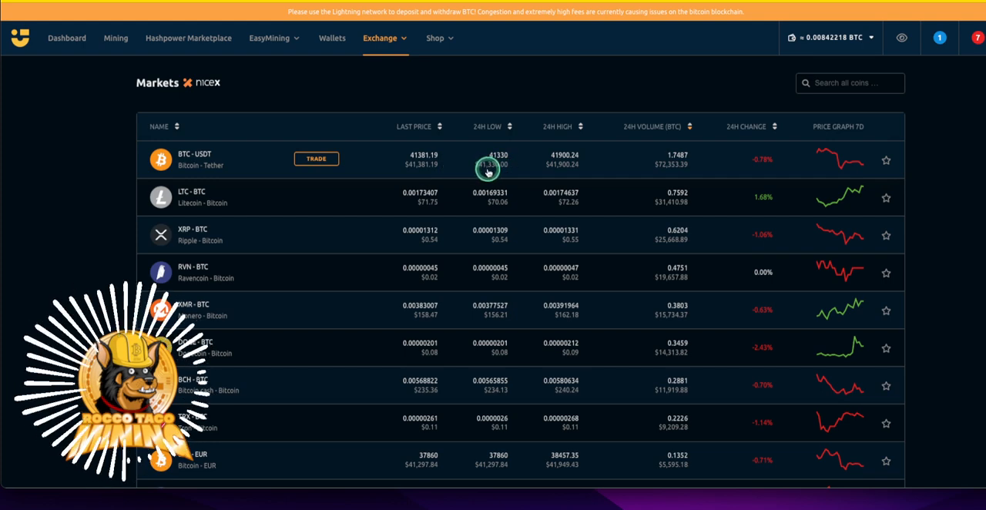
mouse_move(482, 165)
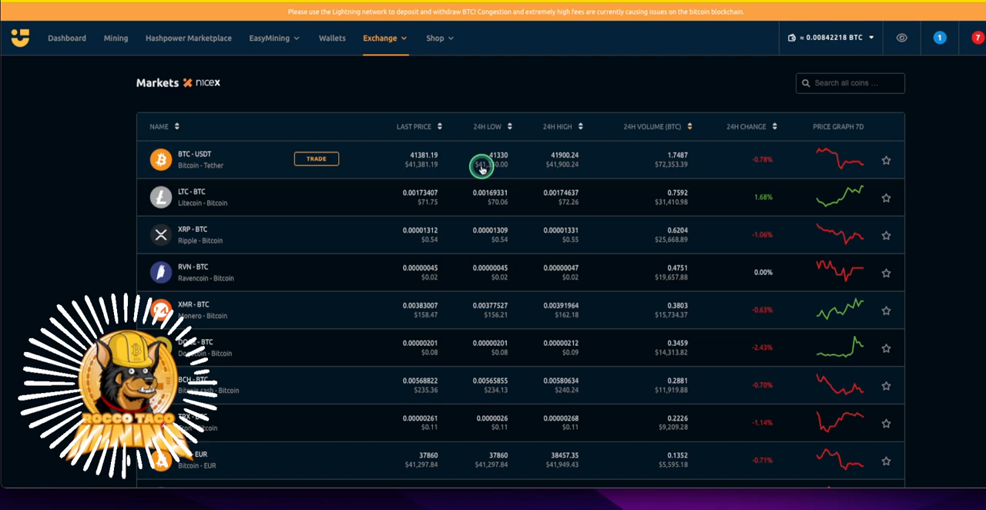
mouse_move(432, 170)
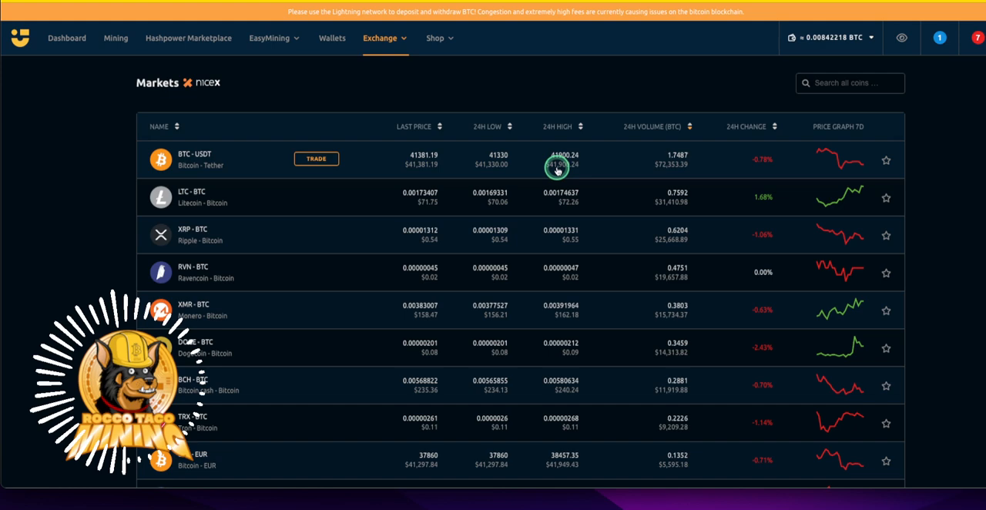
mouse_move(546, 183)
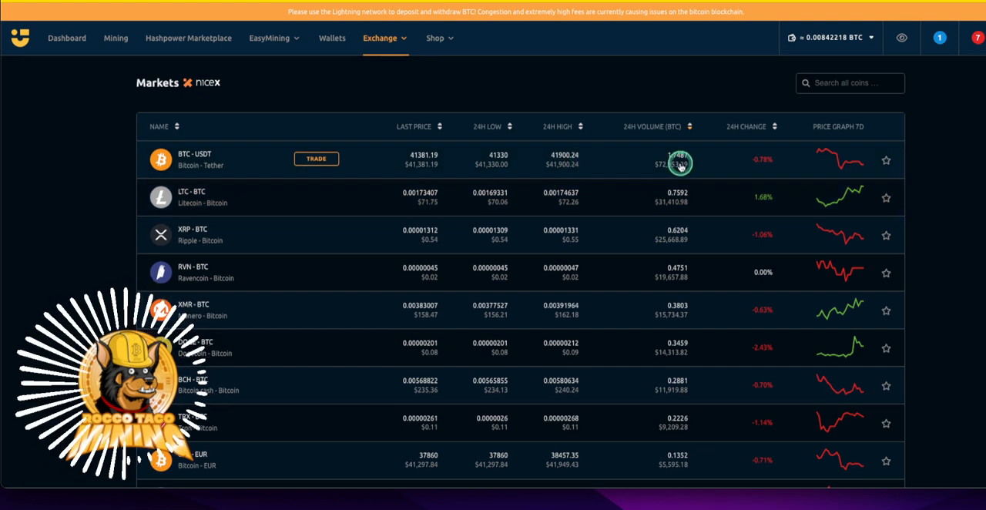
mouse_move(749, 171)
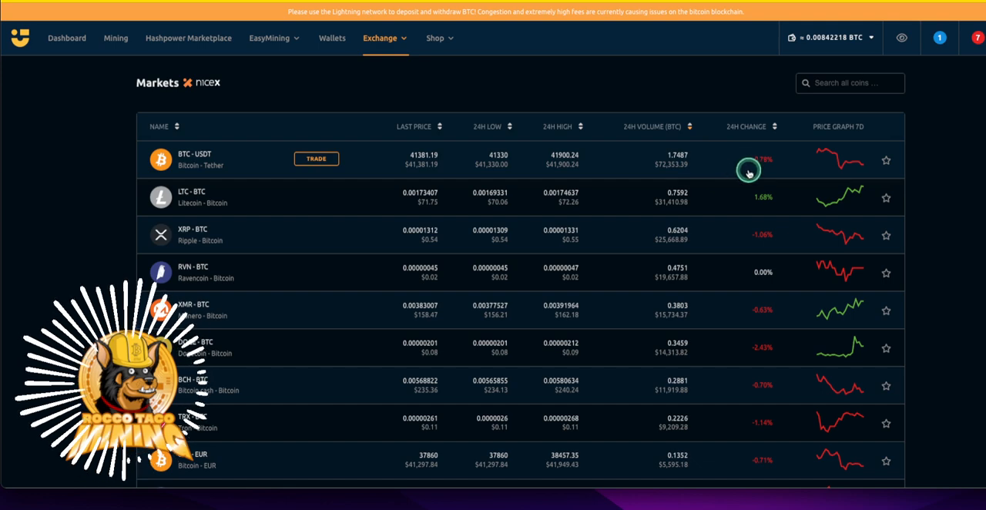
mouse_move(749, 216)
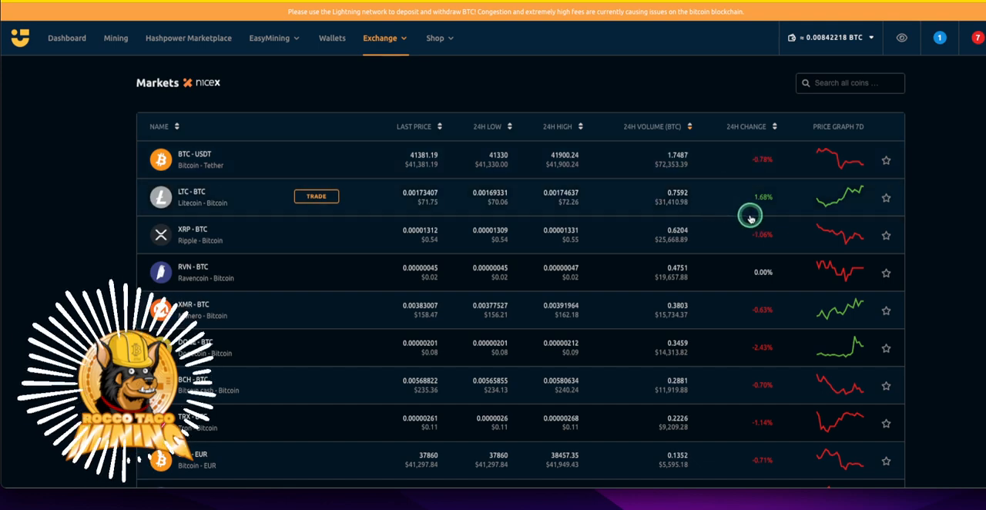
mouse_move(474, 205)
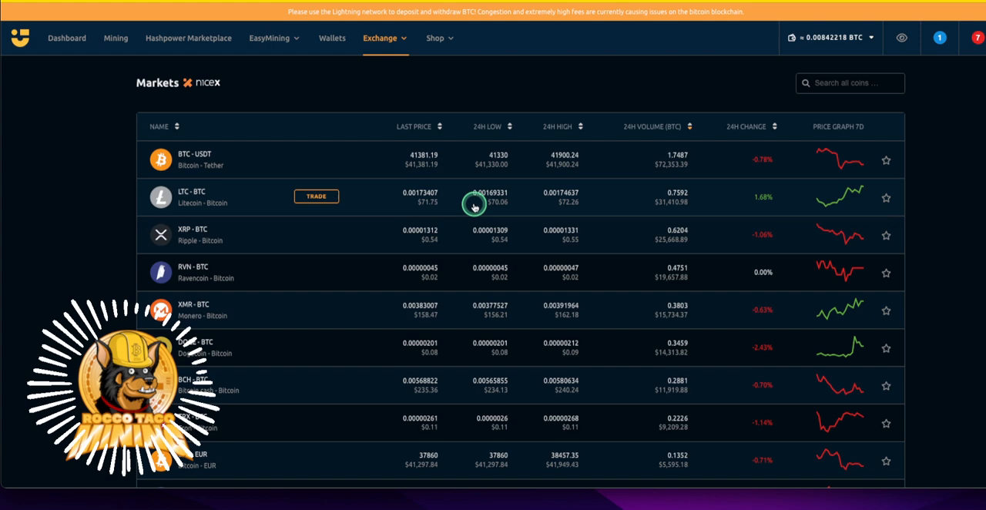
mouse_move(443, 205)
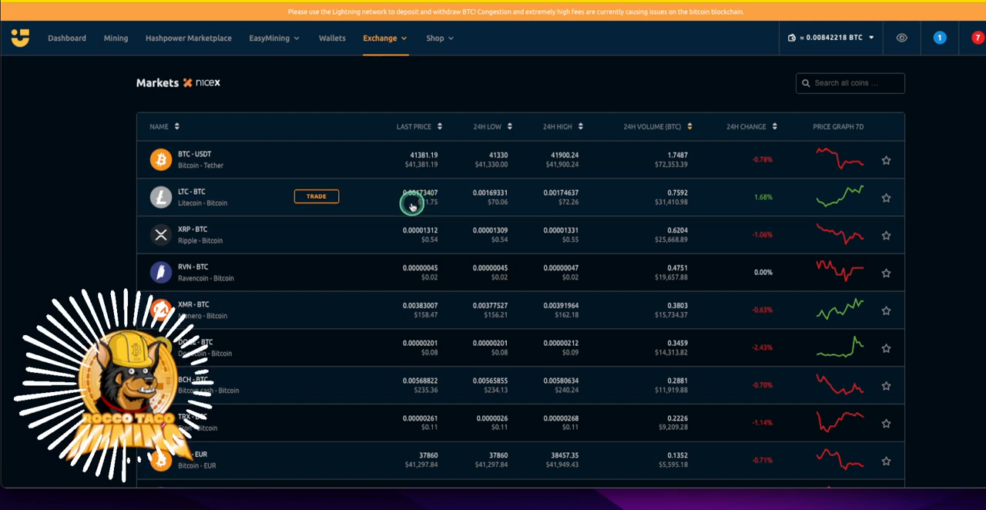
mouse_move(400, 252)
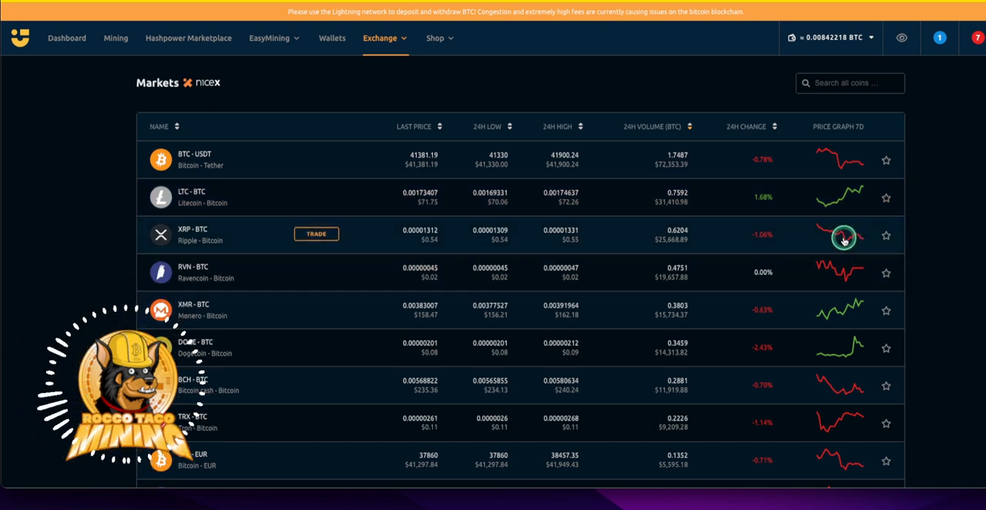
mouse_move(399, 315)
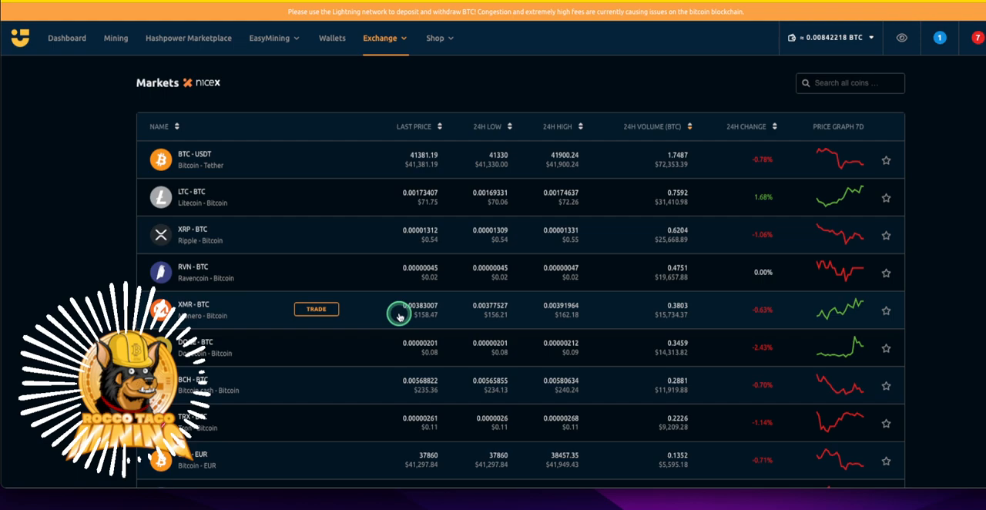
mouse_move(411, 353)
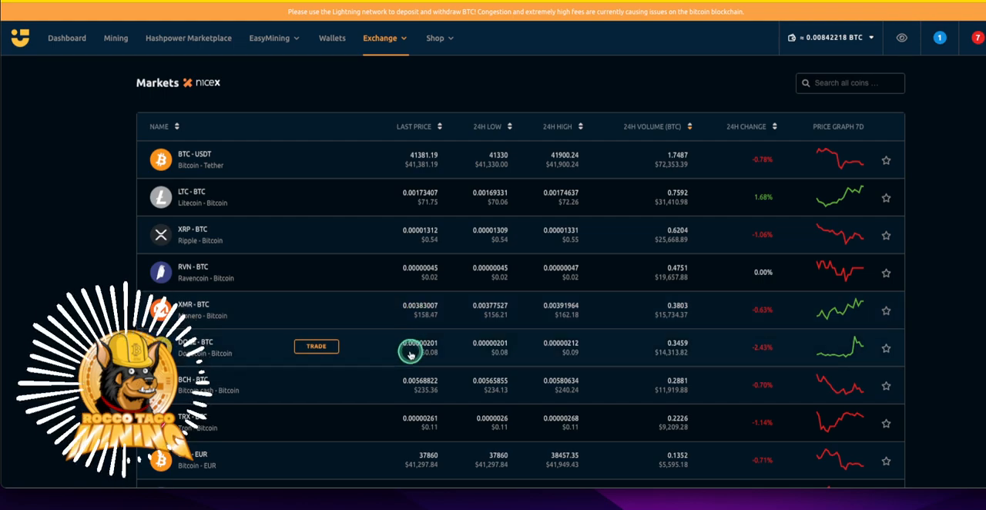
scroll(down, 3)
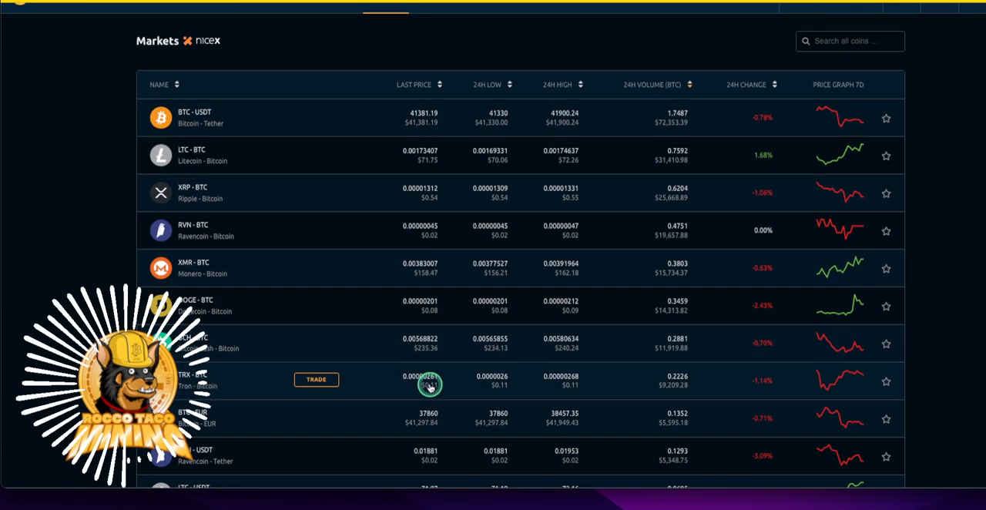
scroll(down, 3)
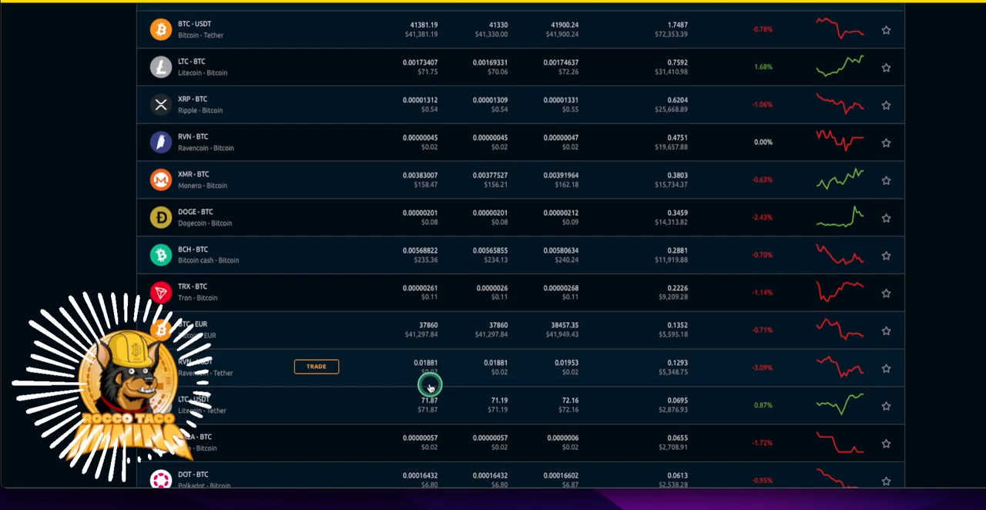
scroll(down, 3)
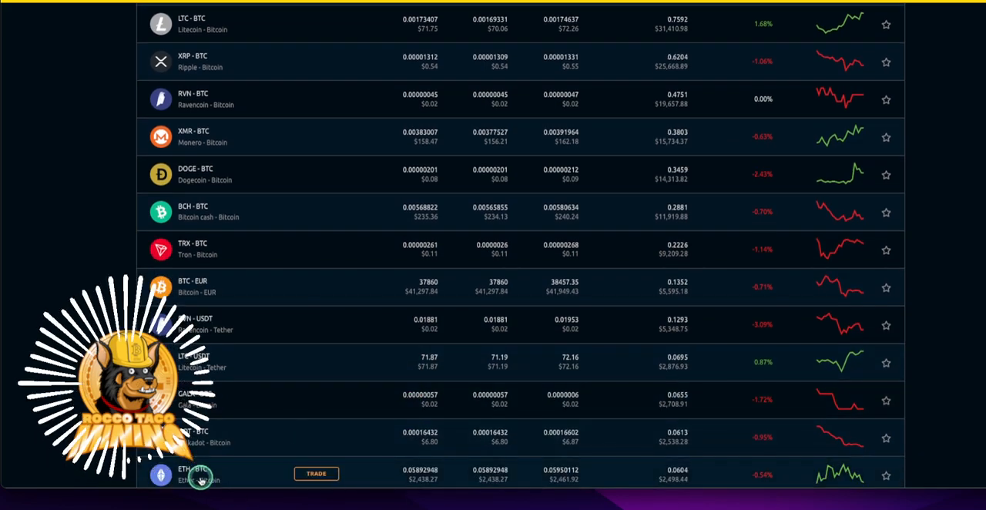
scroll(down, 3)
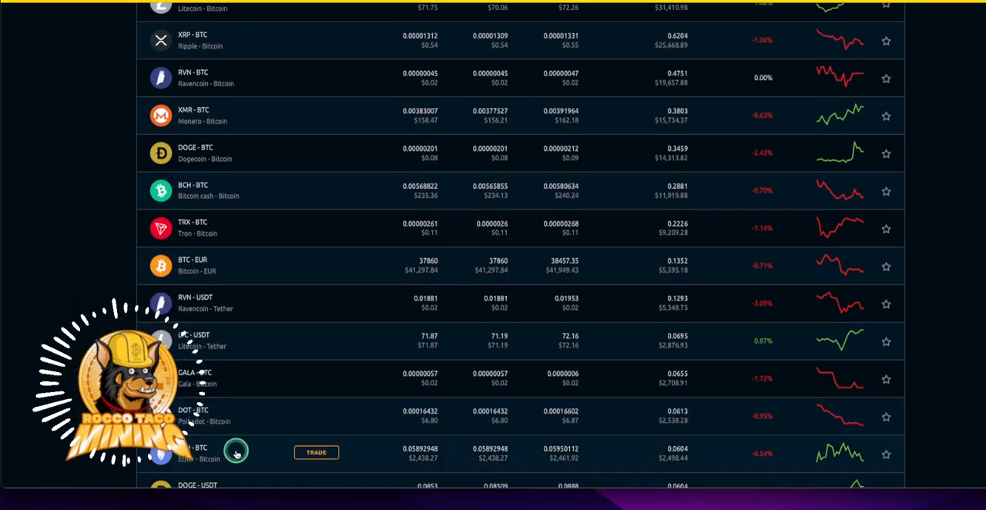
scroll(down, 3)
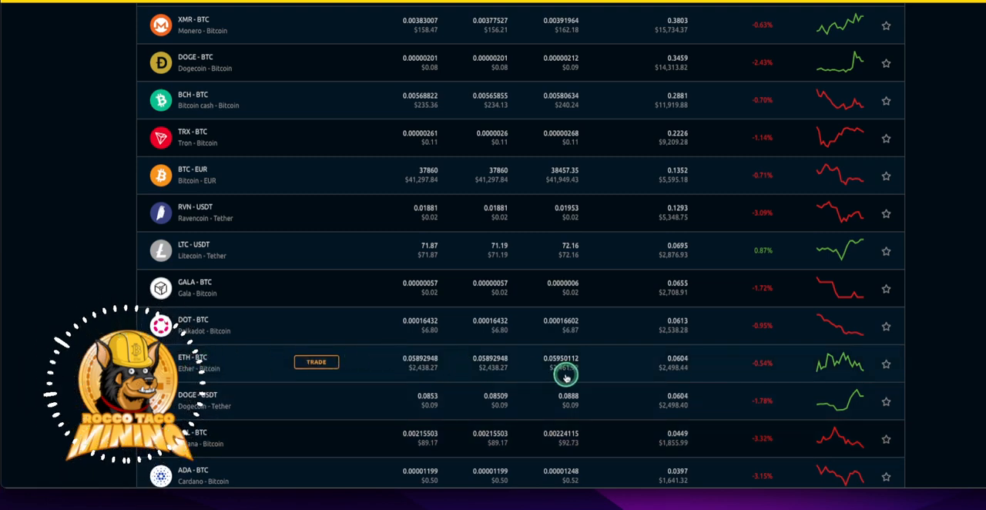
scroll(down, 3)
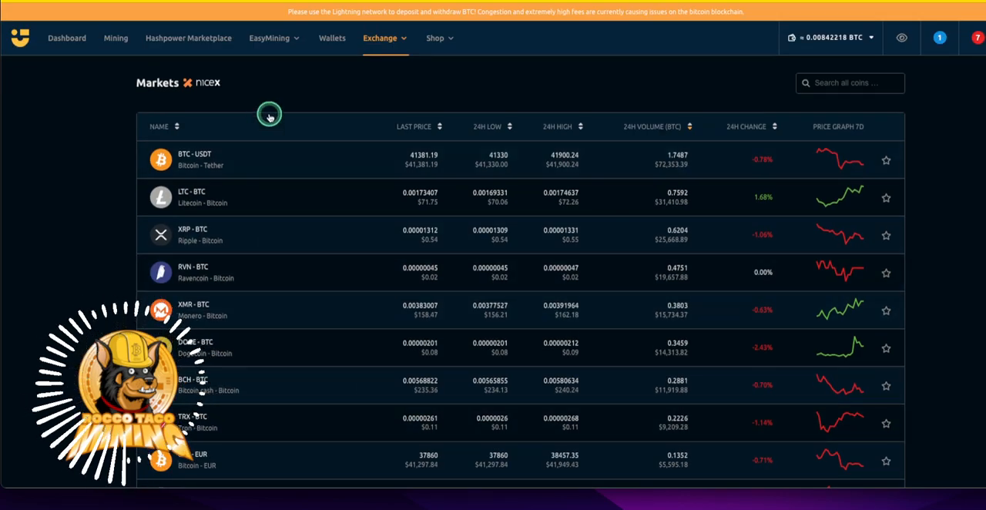
mouse_move(179, 154)
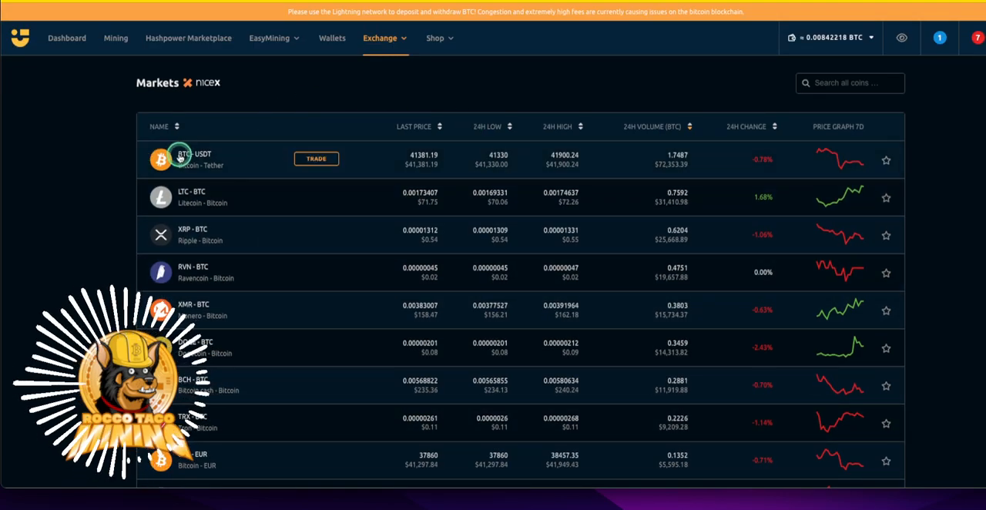
mouse_move(867, 159)
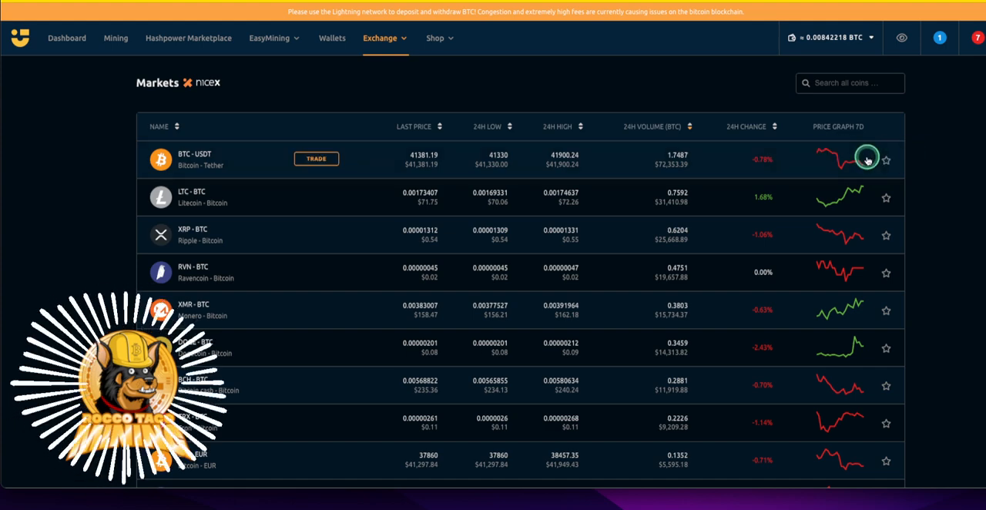
On Buy/Sell Crypto, switch the spend currency to US Dollar and enter 100
click(379, 37)
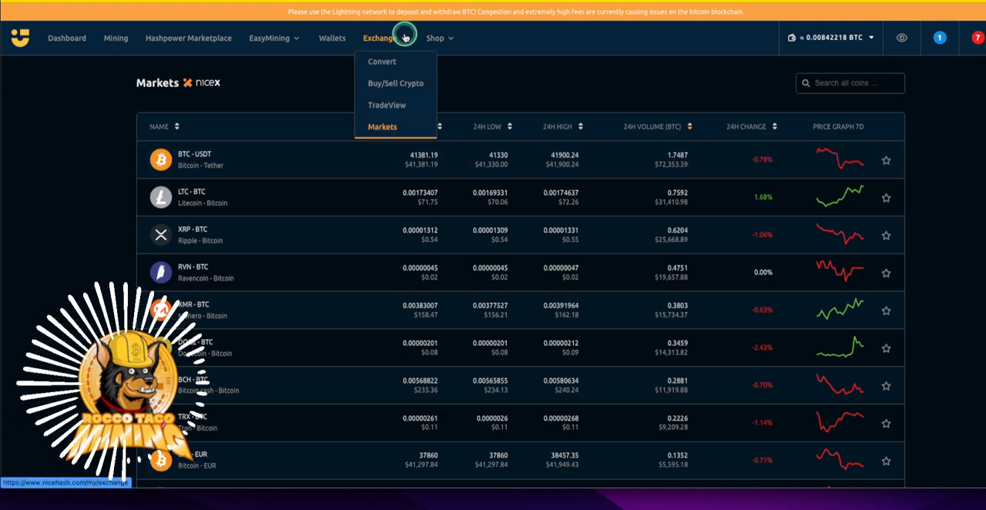
mouse_move(385, 83)
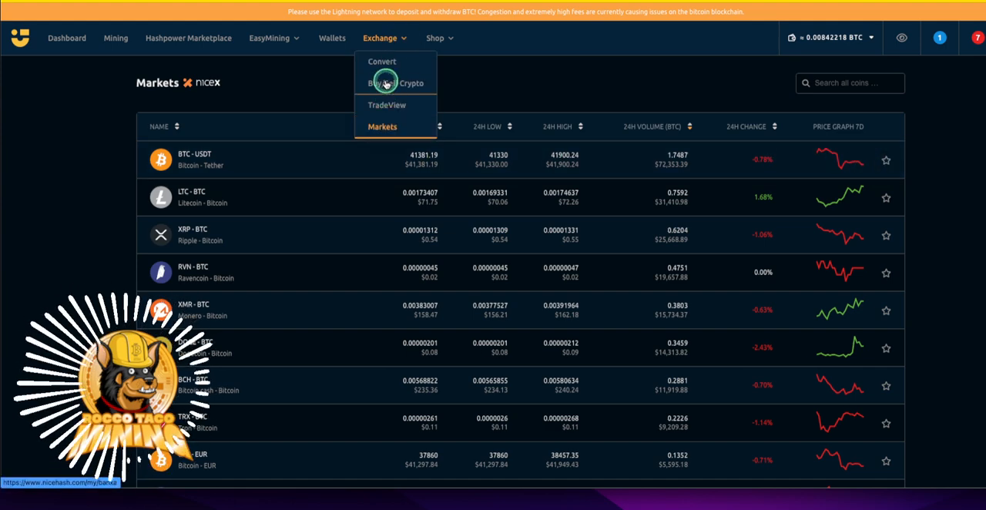
click(395, 83)
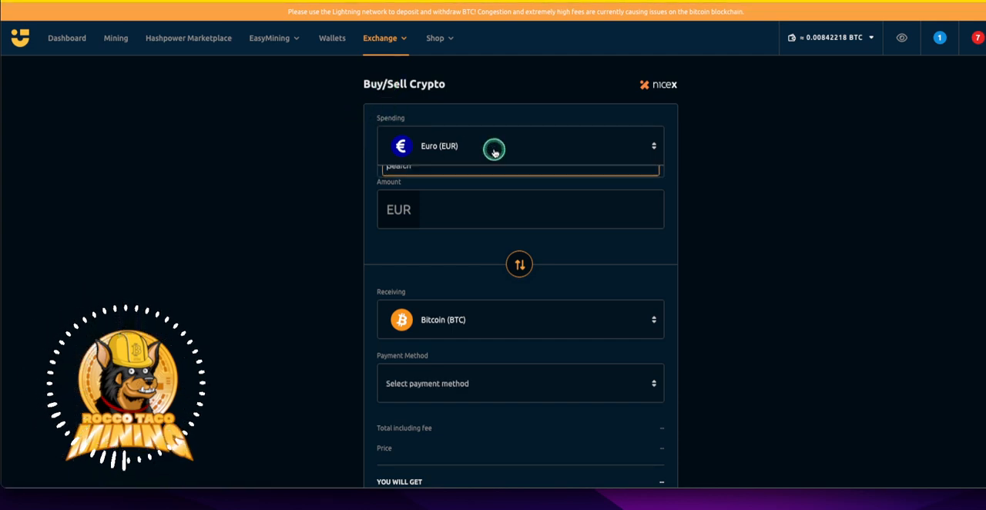
click(494, 145)
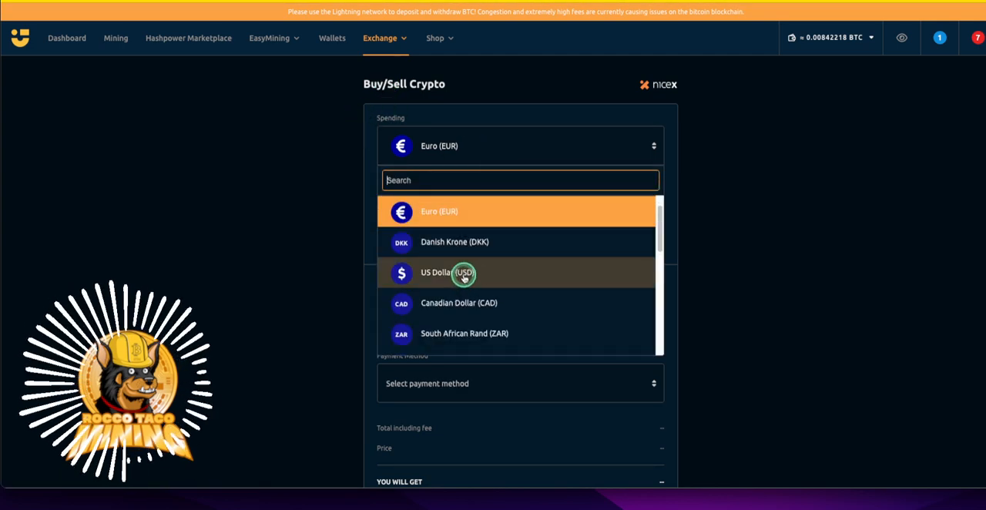
click(436, 272)
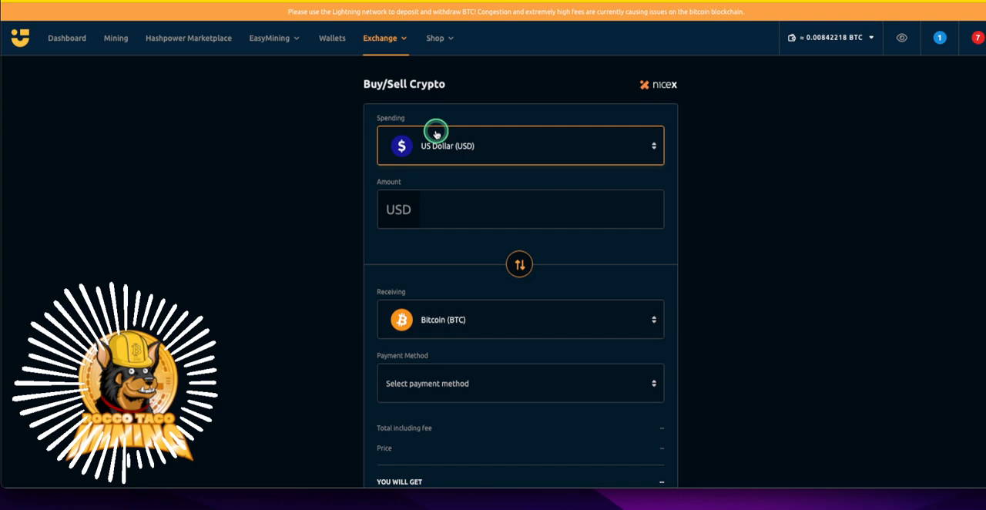
click(520, 209)
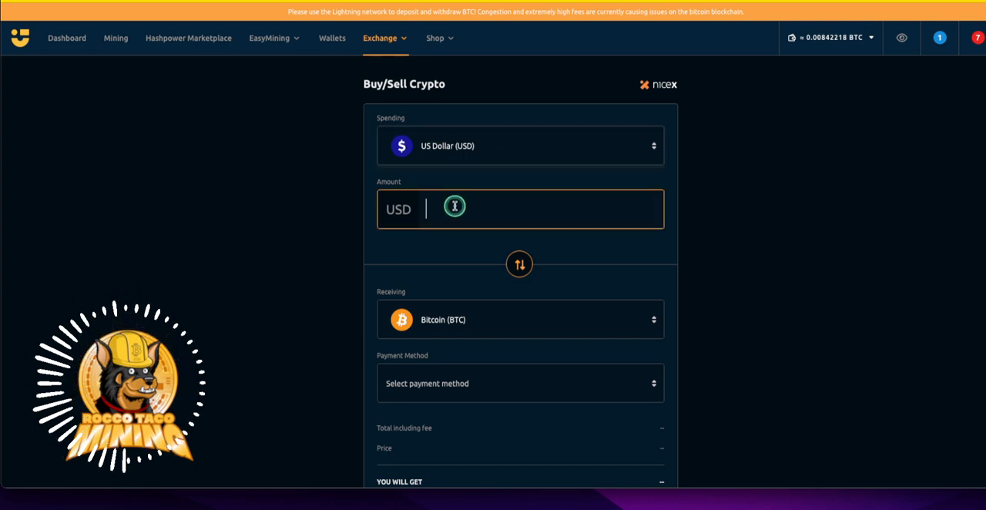
text(100.00)
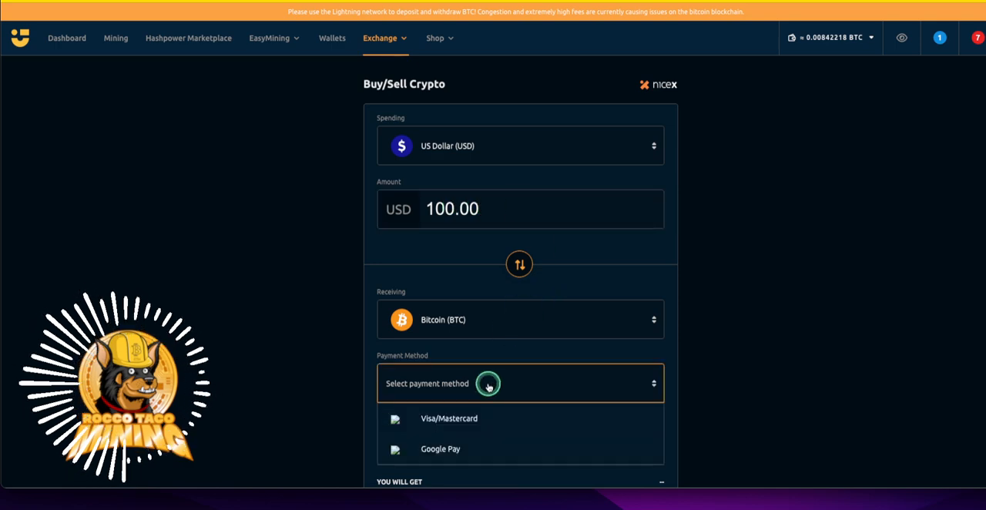
Scroll through the Visa/Mastercard and Google Pay payment options and show the Exchange pages list
scroll(down, 3)
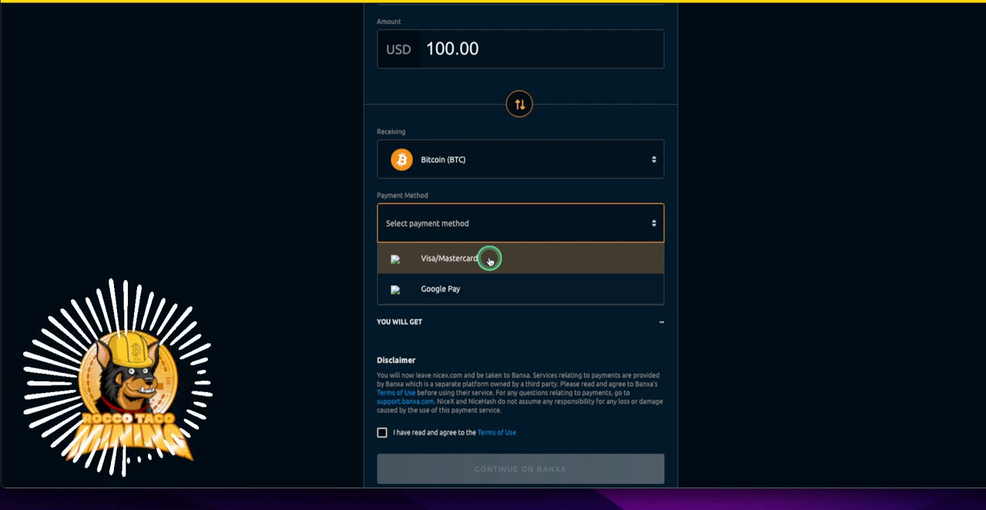
mouse_move(453, 295)
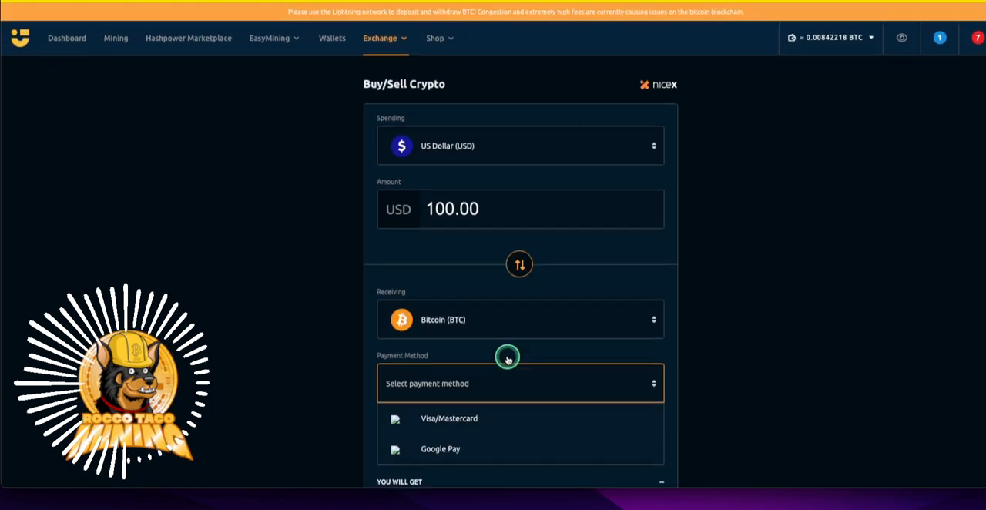
scroll(down, 3)
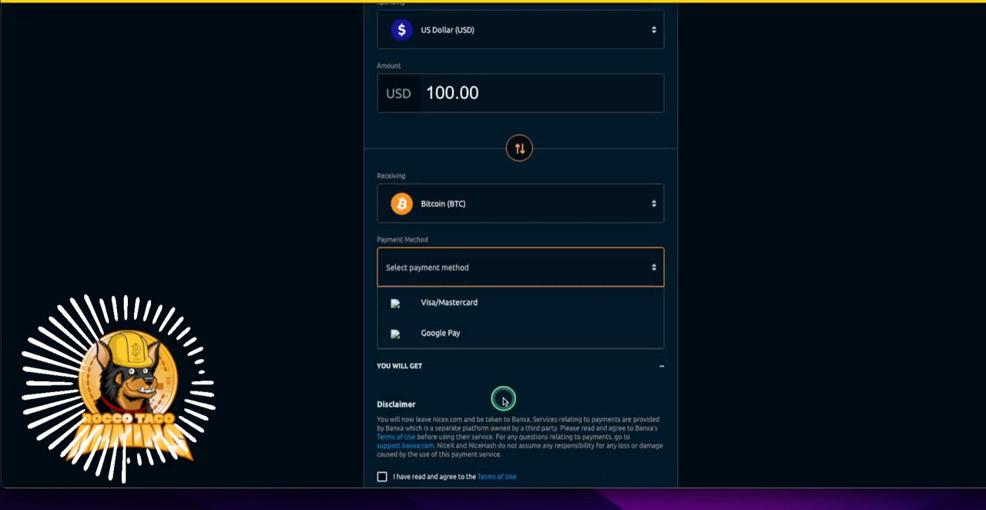
scroll(down, 3)
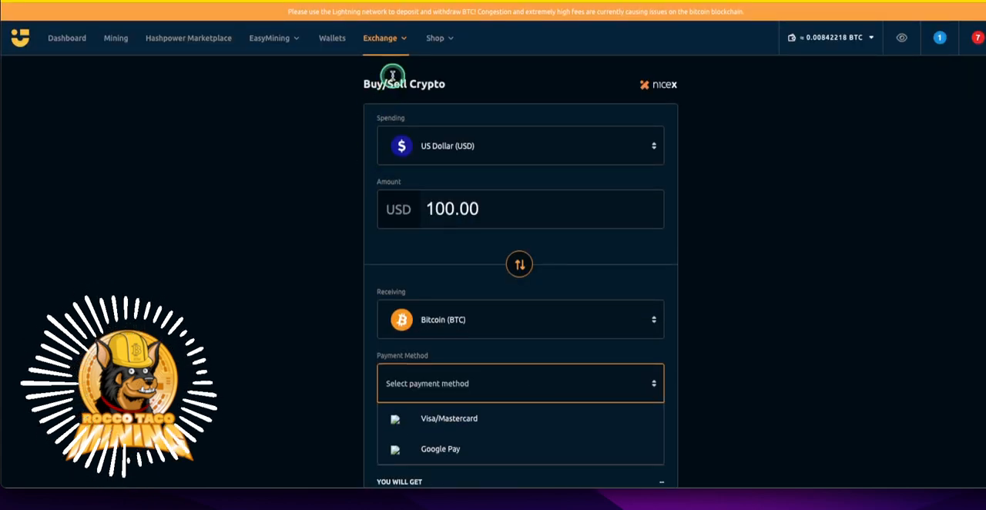
click(380, 37)
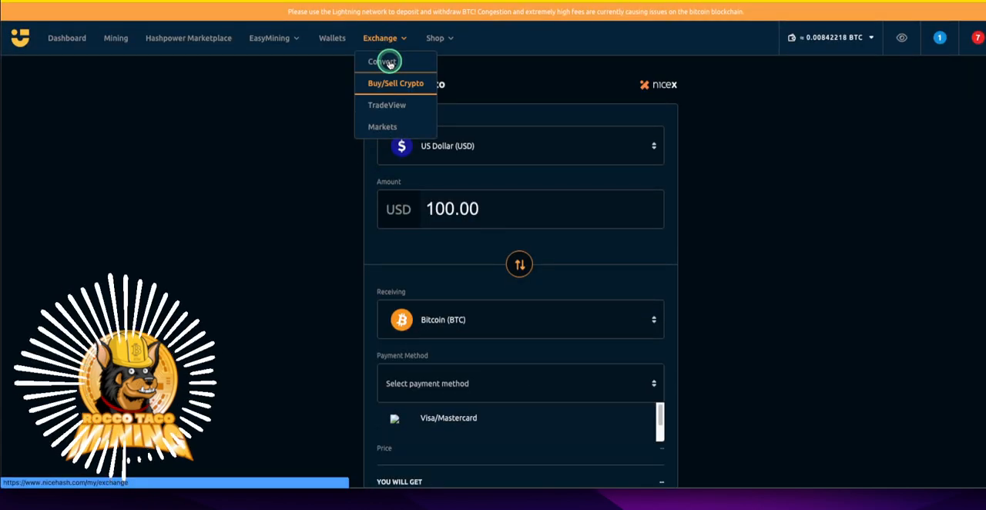
Open Exchange > Convert and scroll past the Country not supported notice to the FAQ
click(384, 61)
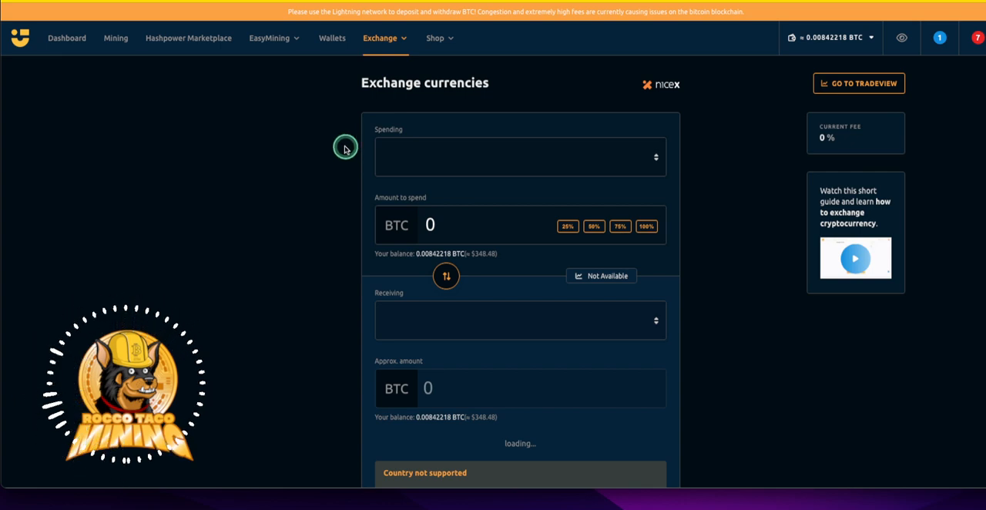
mouse_move(322, 179)
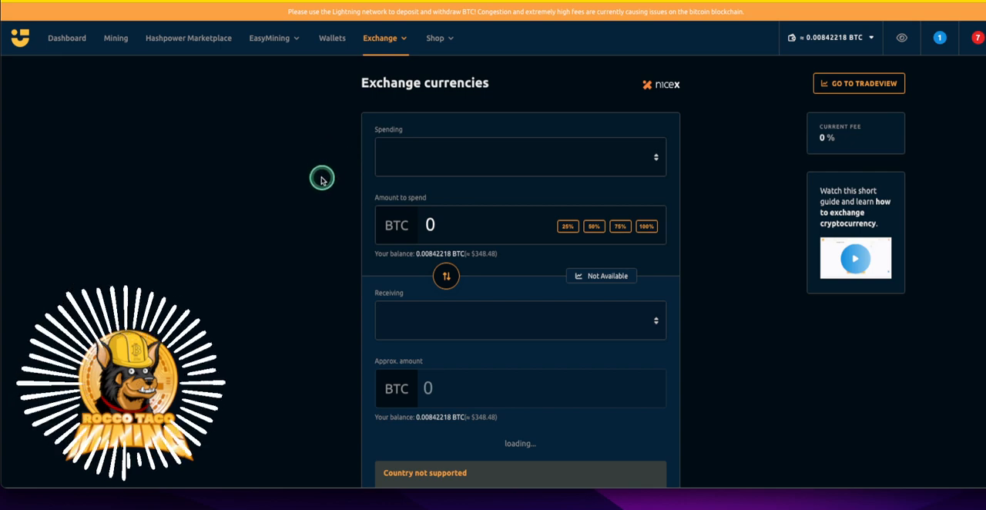
click(520, 157)
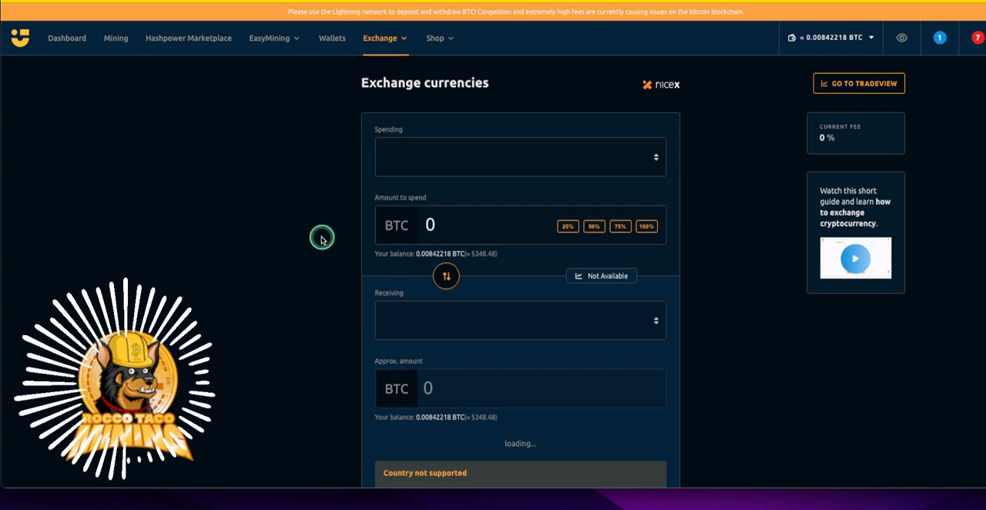
mouse_move(443, 226)
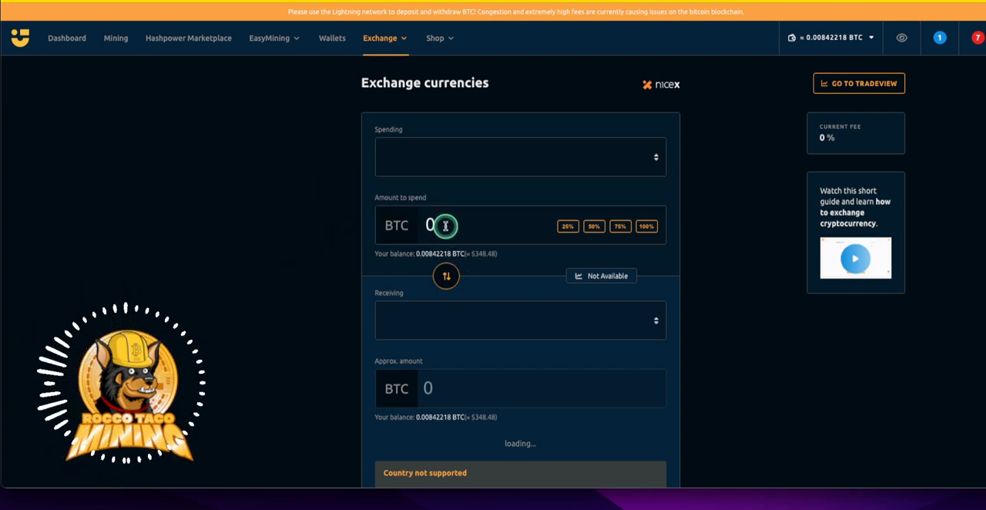
mouse_move(539, 236)
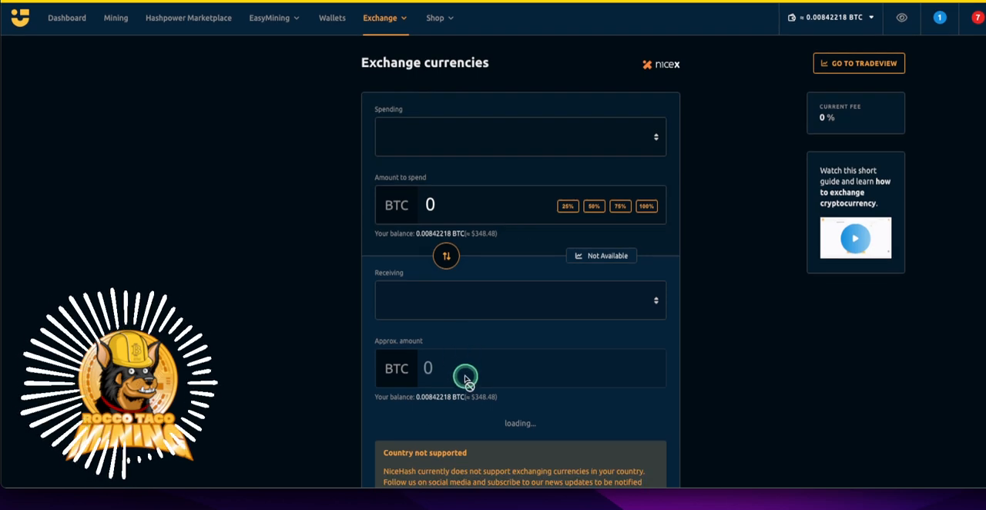
scroll(down, 3)
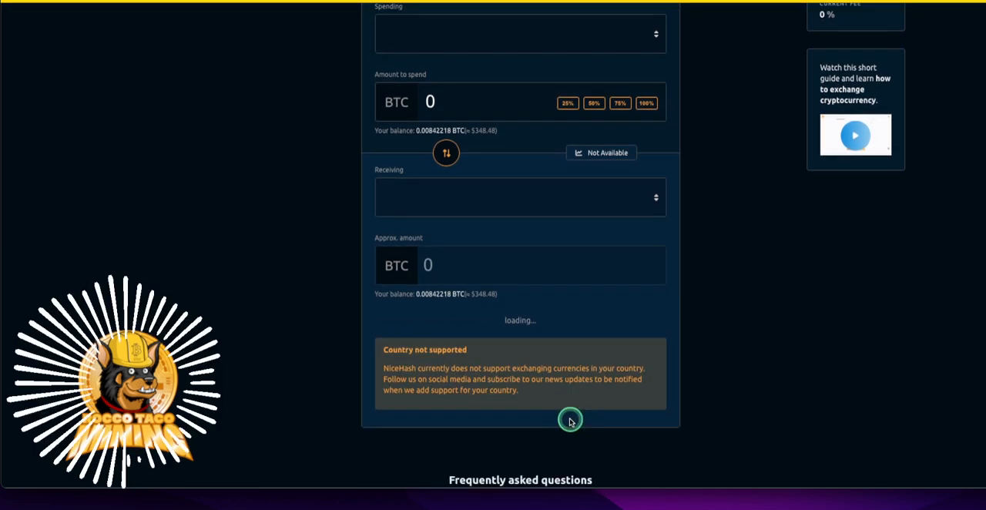
scroll(down, 3)
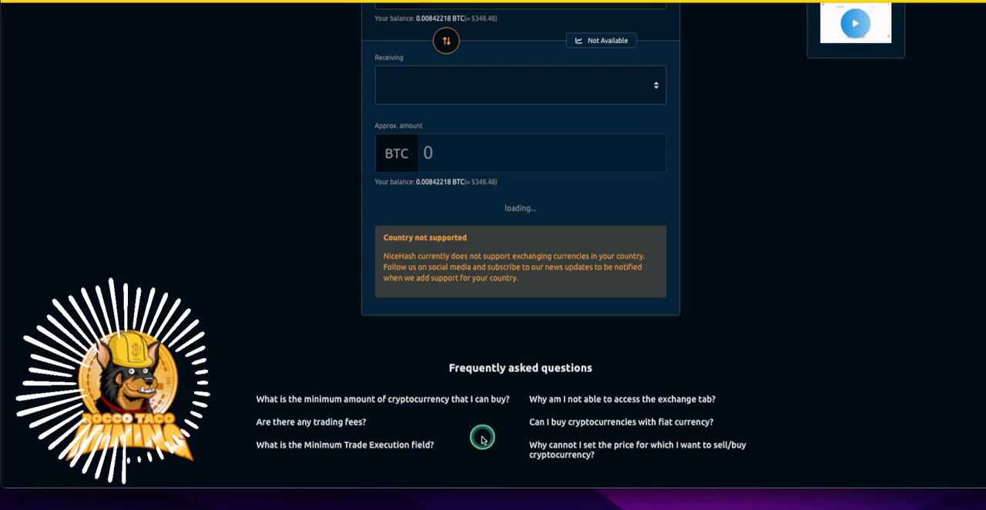
mouse_move(425, 409)
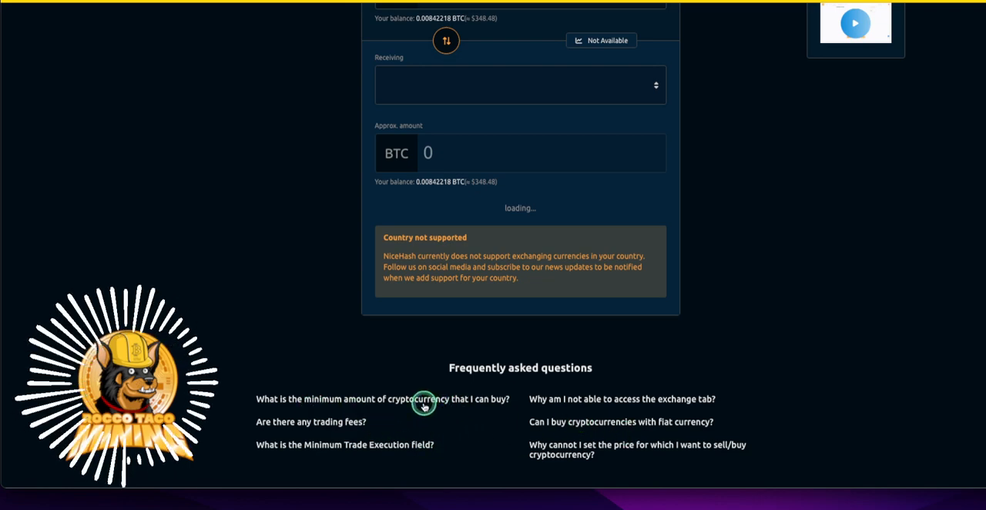
Expand the 'Are there any trading fees?' answer and open the exchange guide video
click(310, 421)
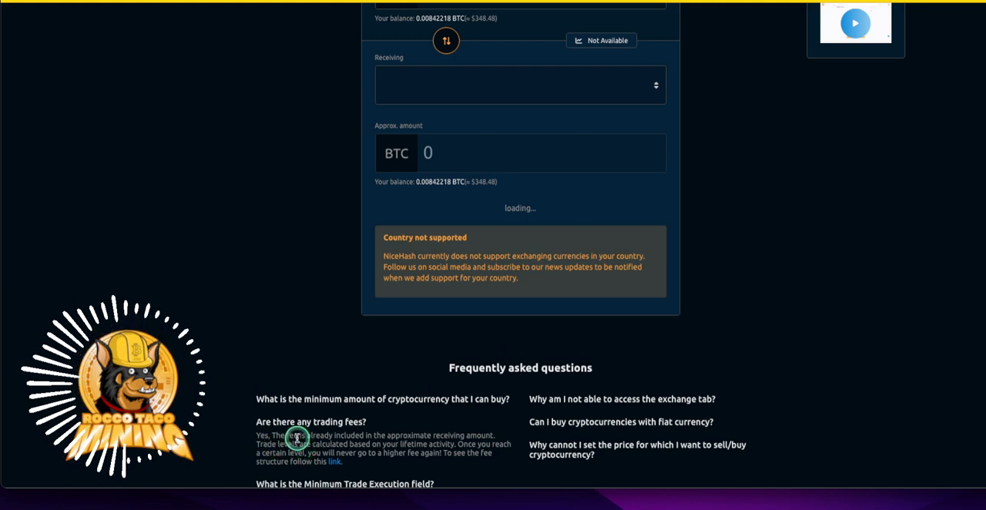
scroll(down, 3)
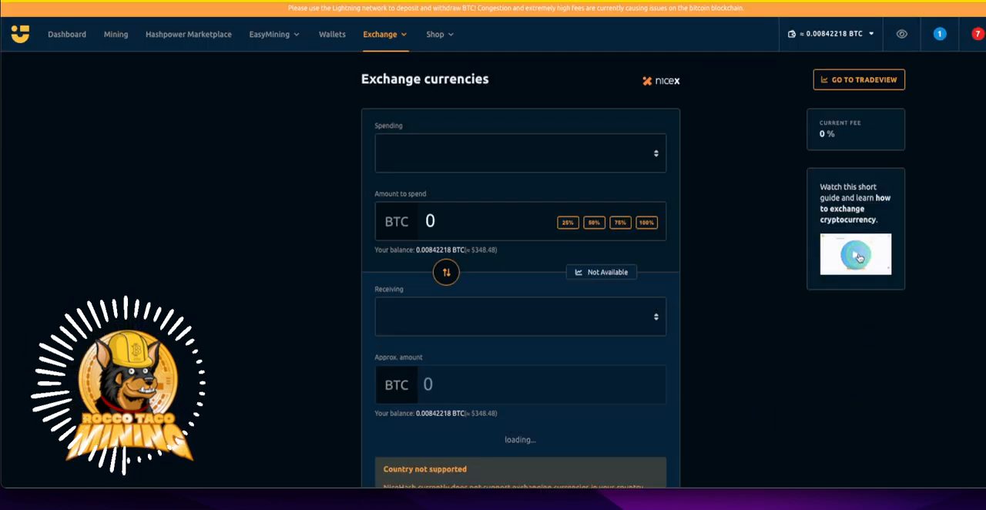
click(855, 254)
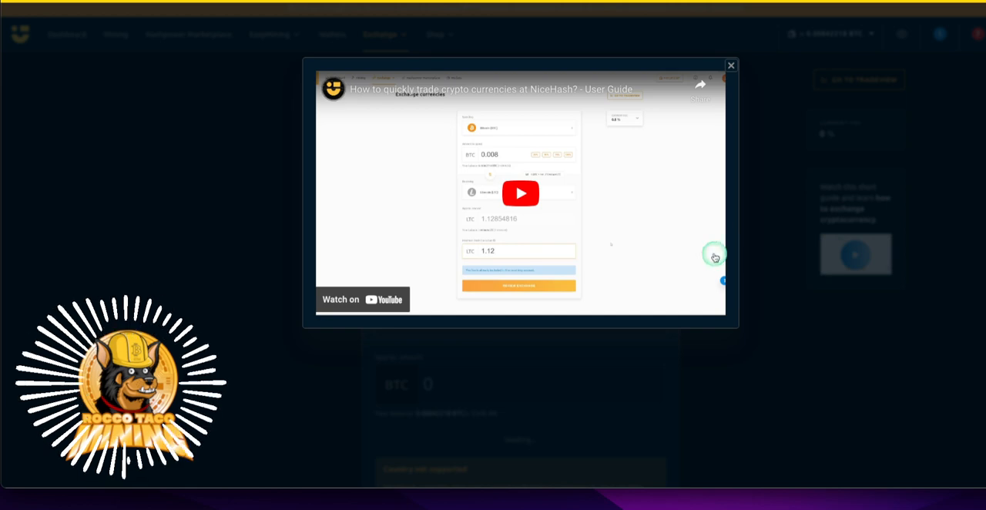
mouse_move(472, 193)
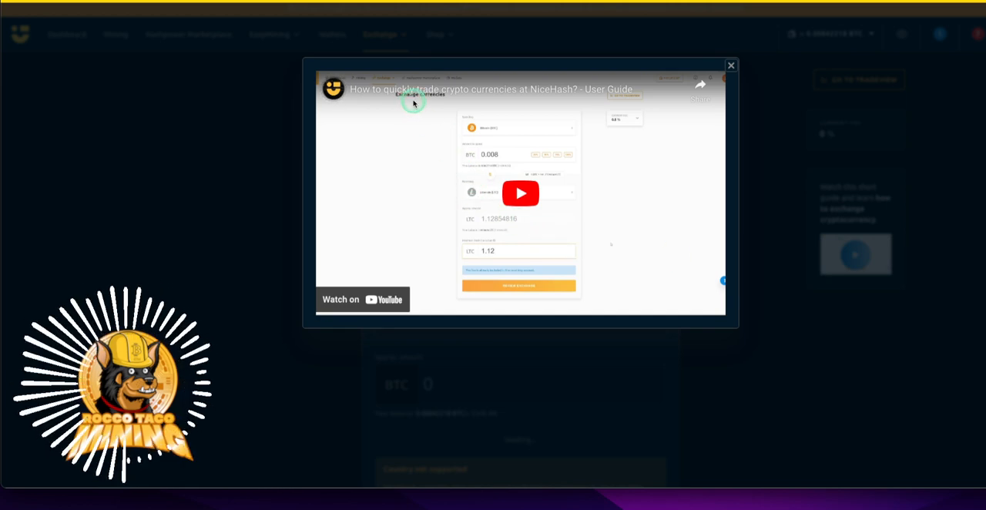
mouse_move(395, 301)
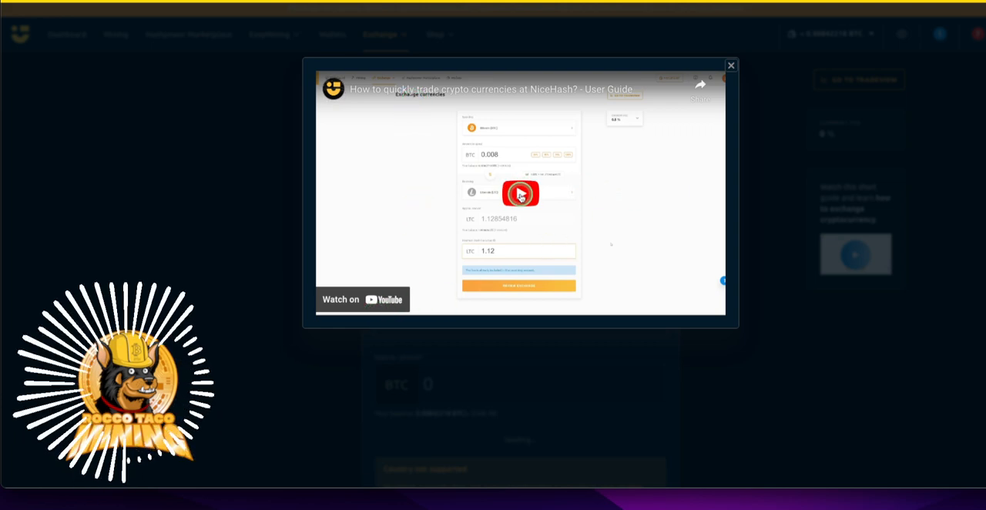
Play the guide video at 1.5 playback speed, pausing once and resuming
click(520, 194)
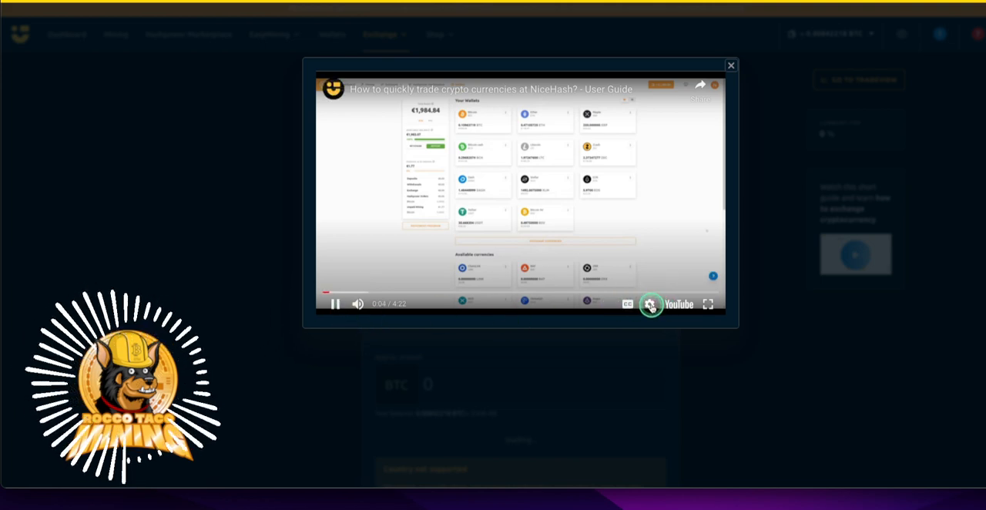
click(650, 304)
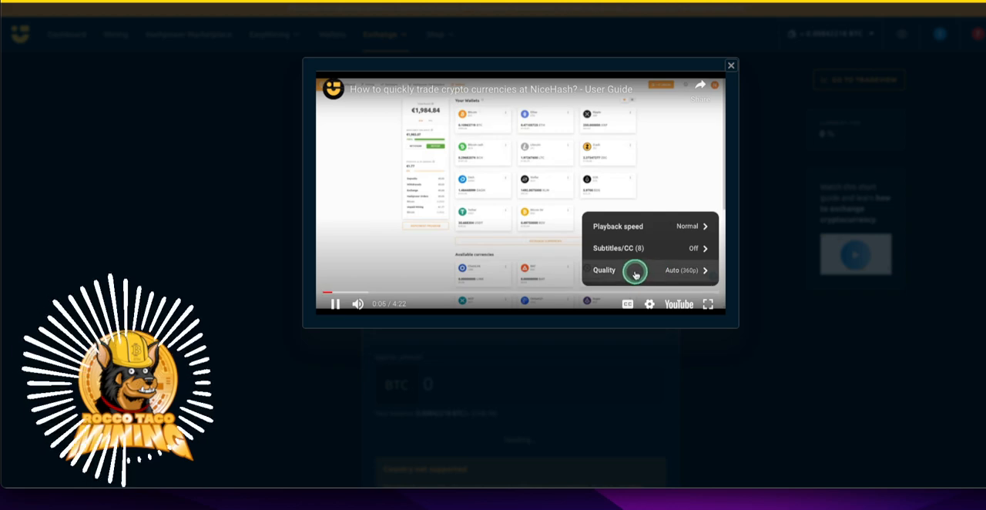
click(617, 226)
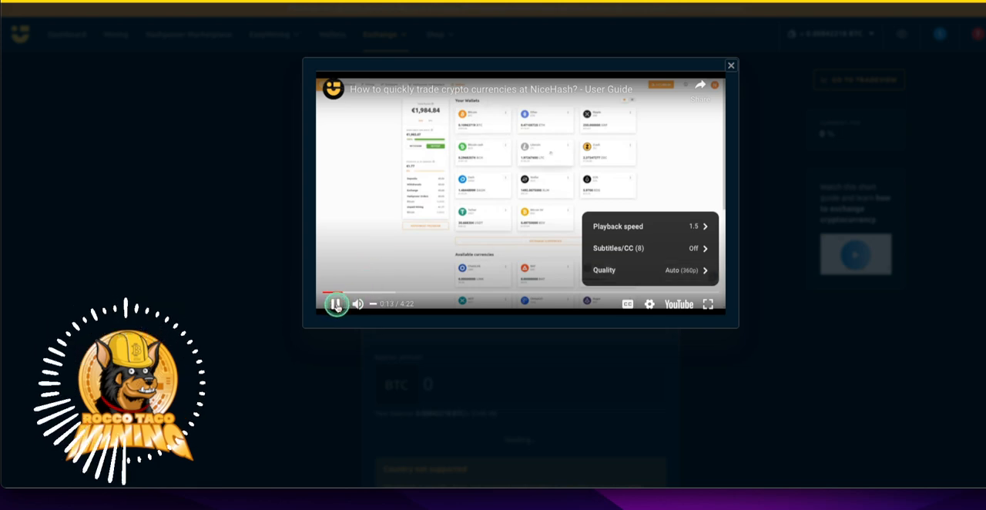
click(337, 303)
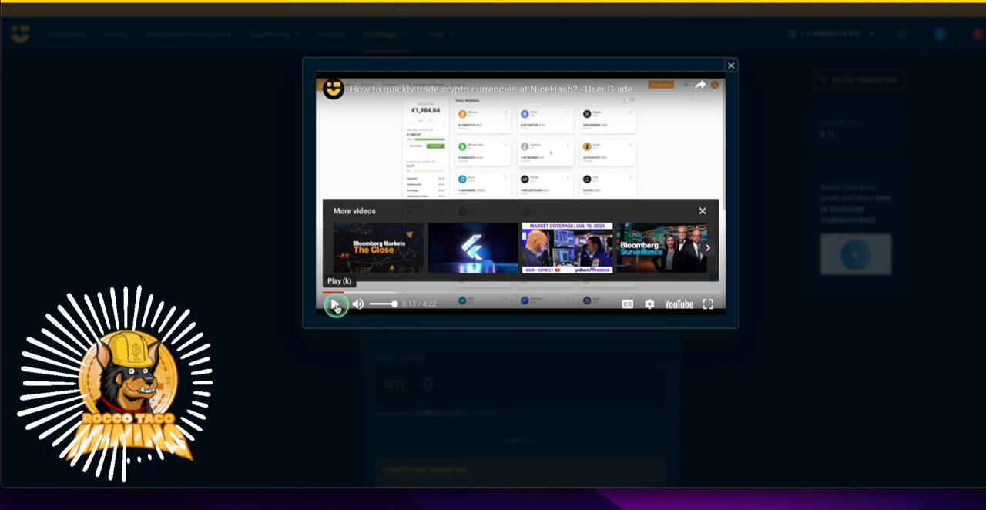
click(335, 303)
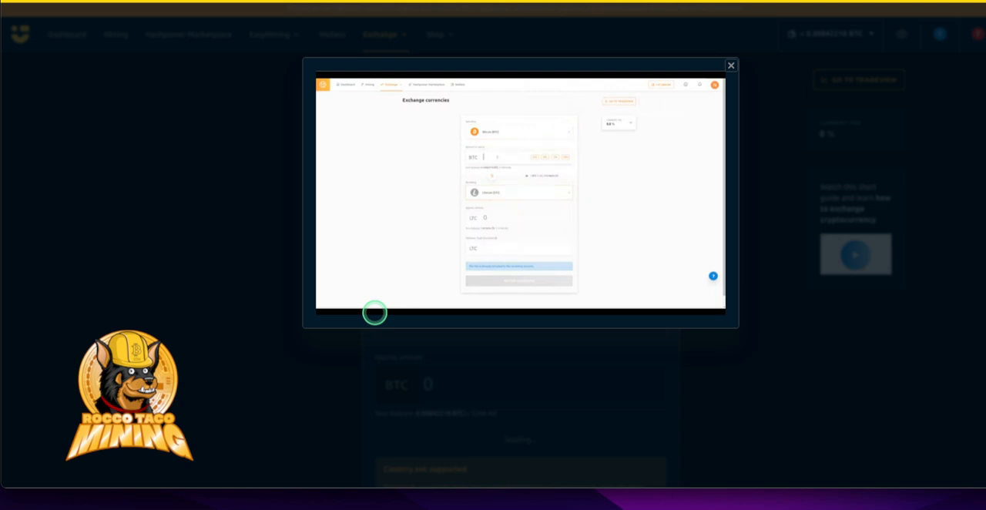
Enter 0.008 and keep the guide playing to about 1:46, pausing once along the way
text(0.008)
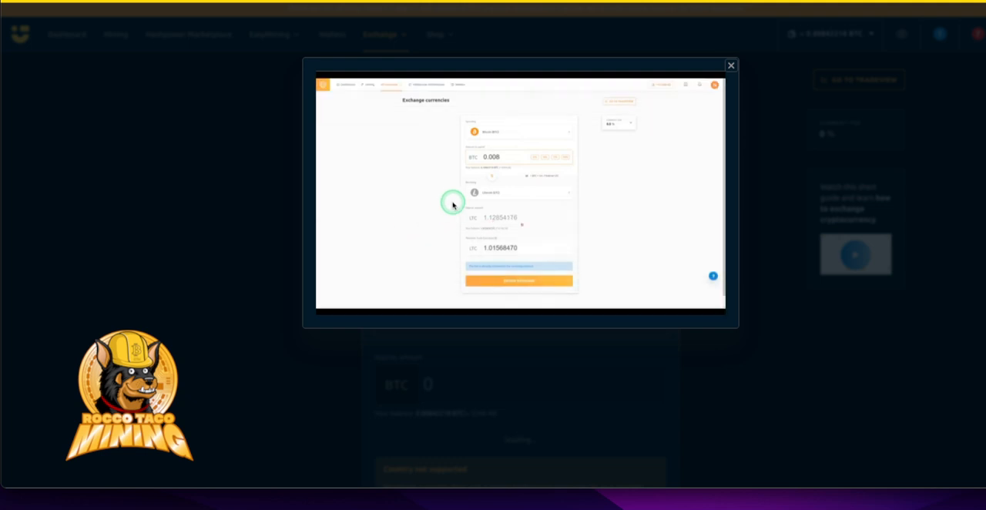
click(453, 203)
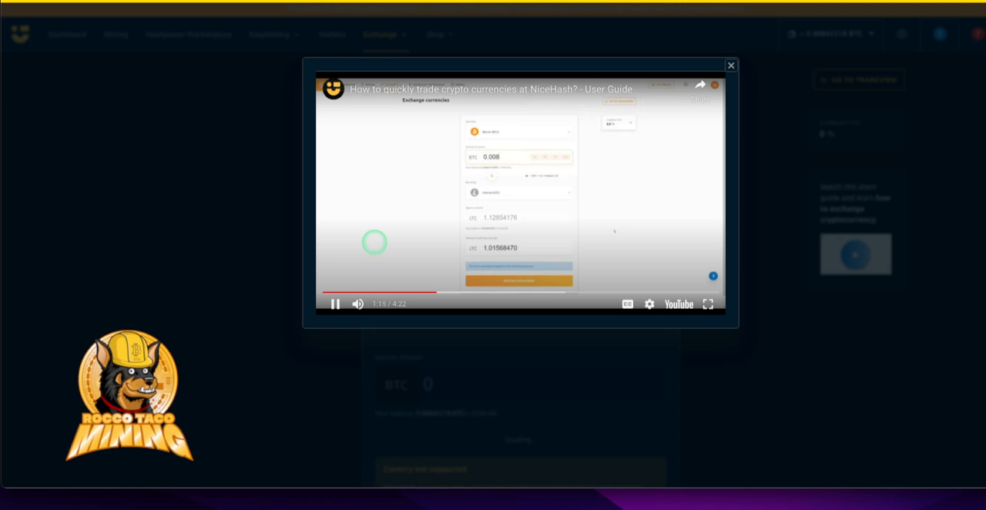
mouse_move(336, 303)
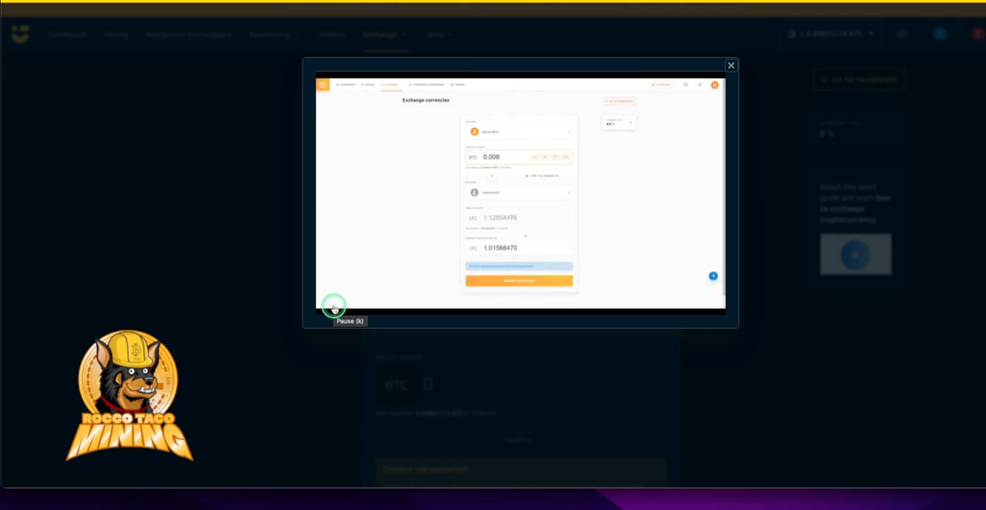
click(335, 307)
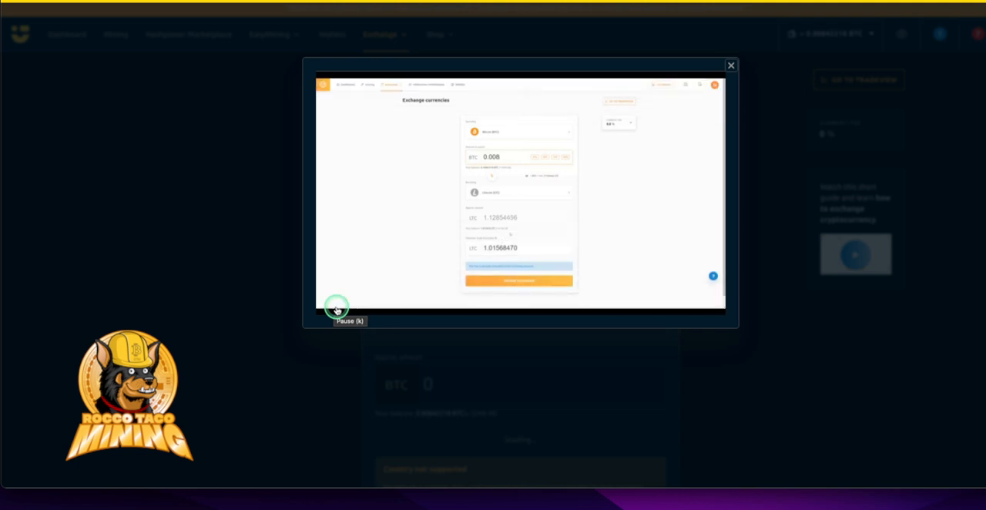
click(334, 308)
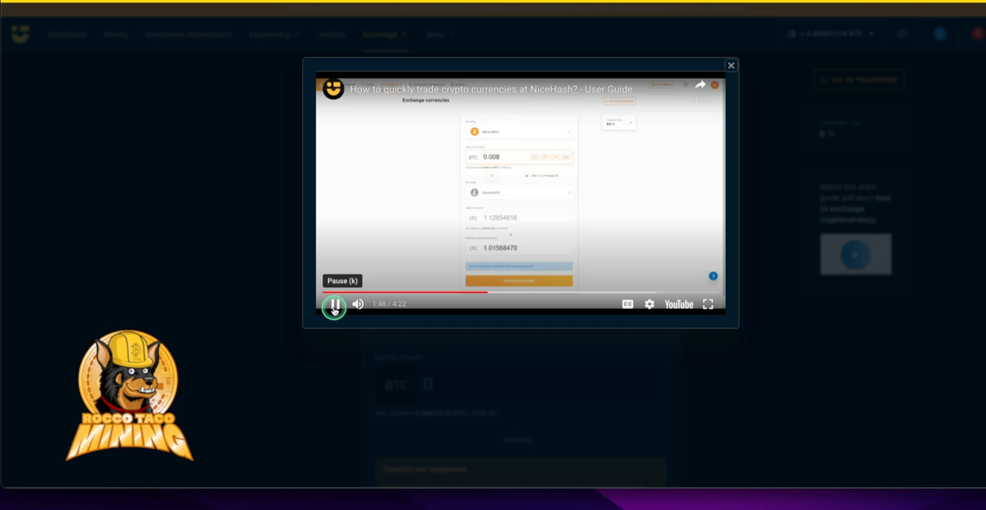
Play on through the guide and pause at 2:11, where minimum receive shows 1.12 LTC
click(334, 305)
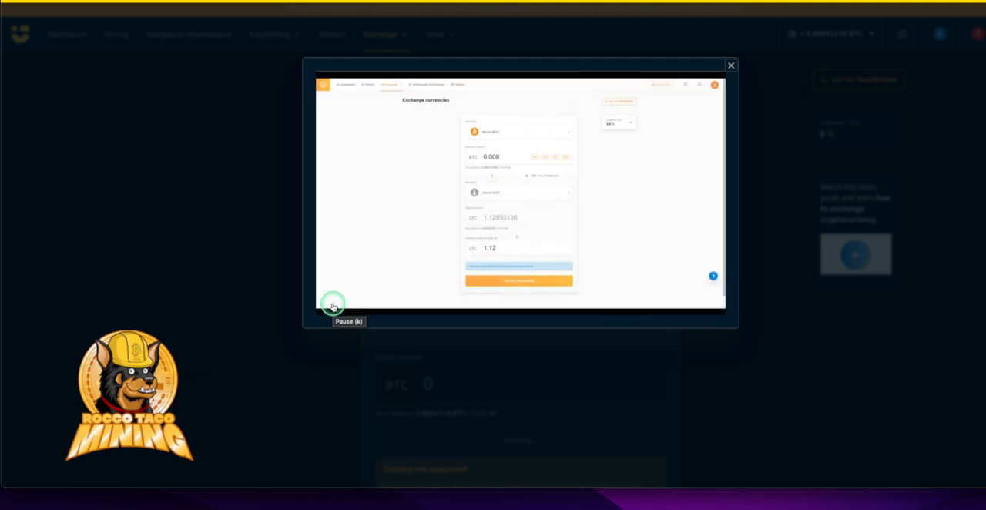
click(335, 304)
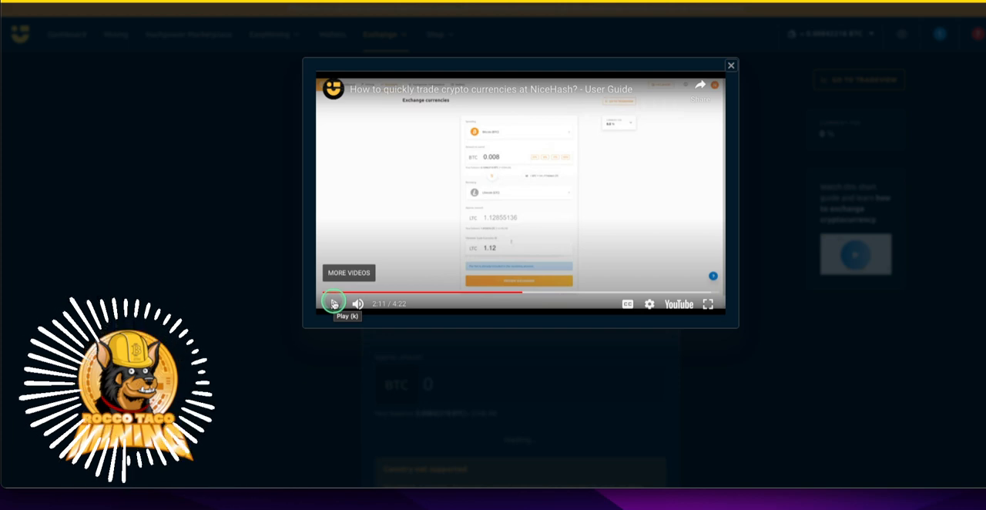
click(334, 301)
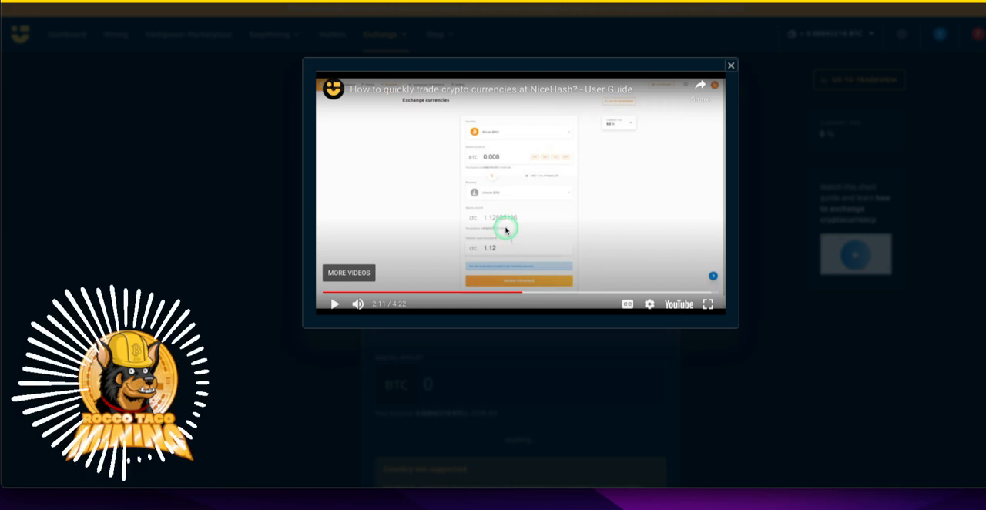
mouse_move(368, 264)
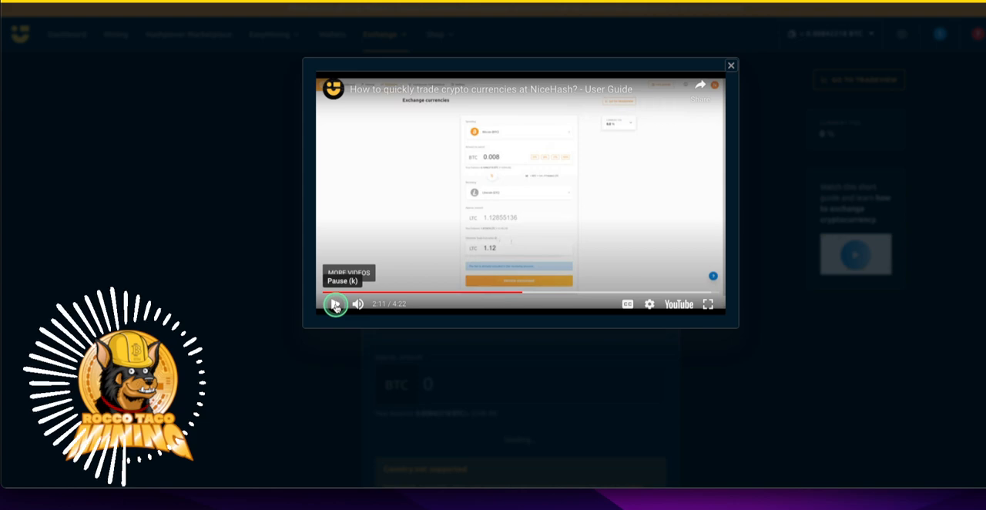
Resume the guide from 2:11, pause at 2:26, then play on to 2:50
click(335, 303)
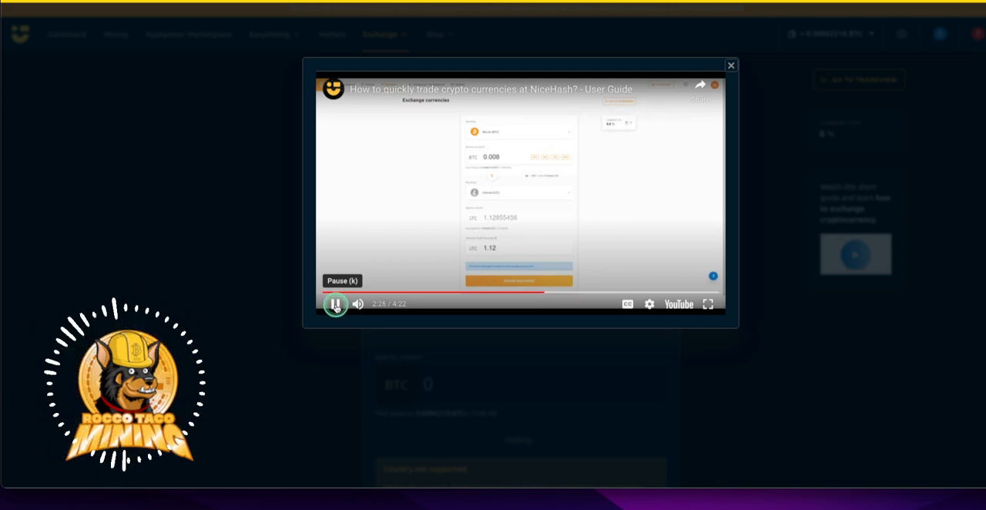
click(335, 304)
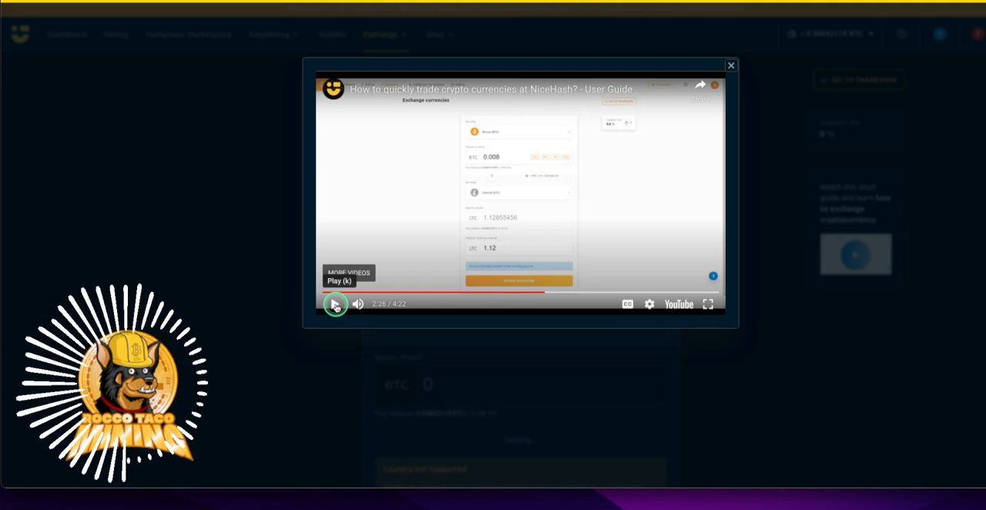
click(335, 304)
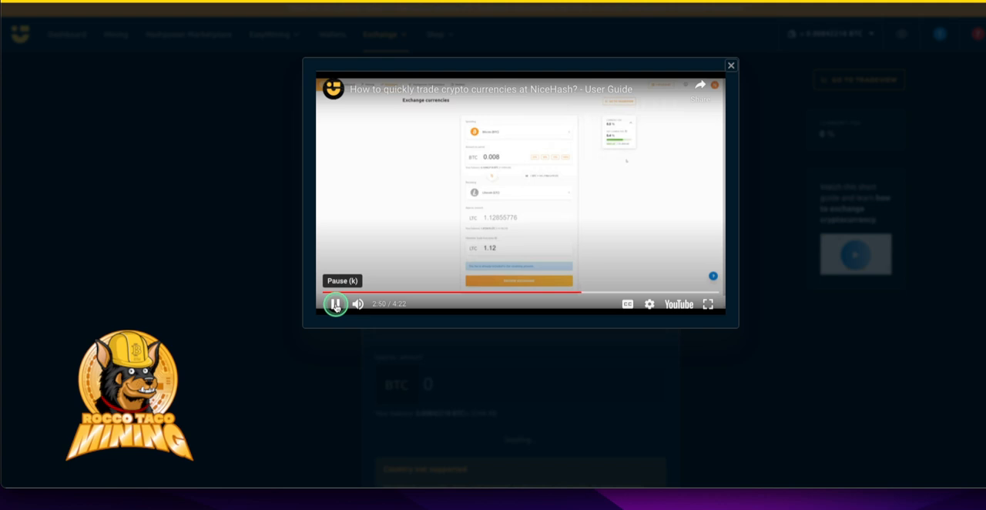
Pause the guide at 2:52, then restart it from 0:00
click(335, 304)
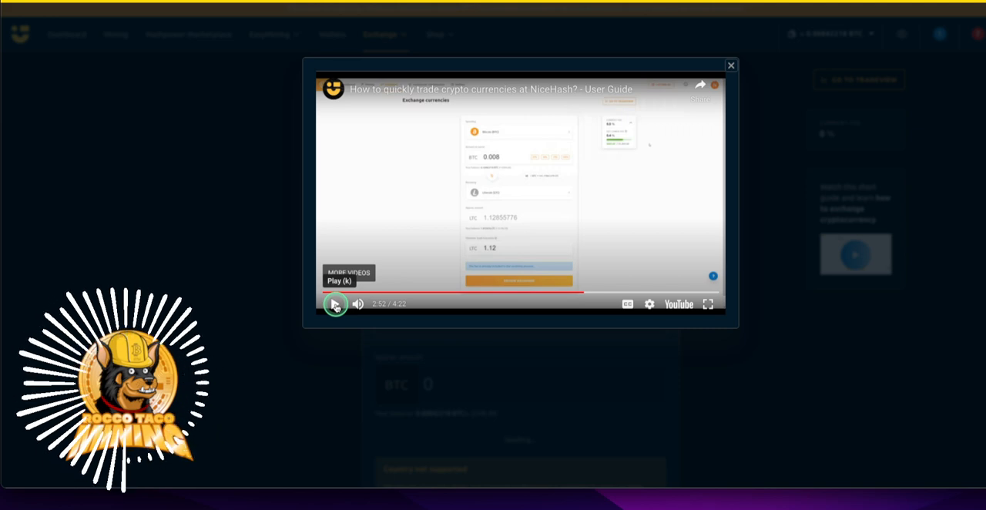
click(335, 304)
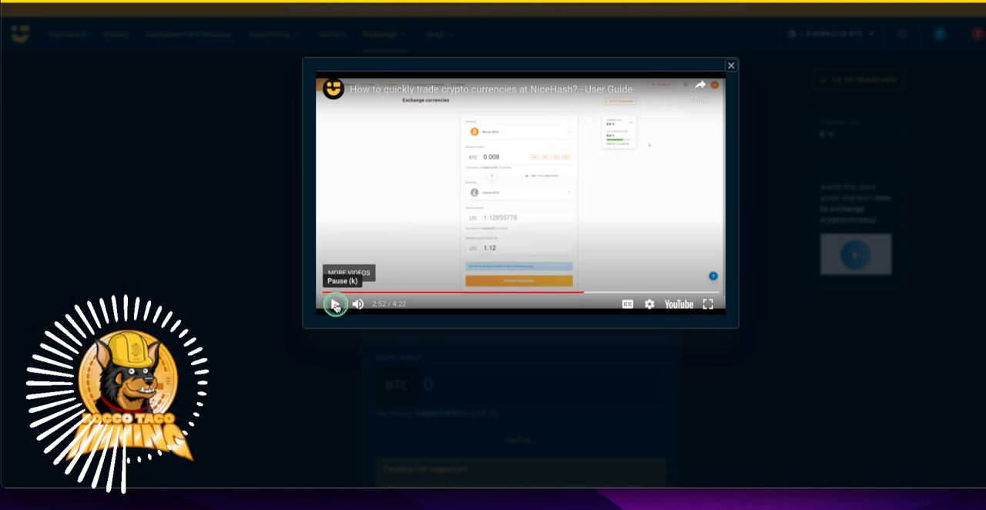
click(336, 304)
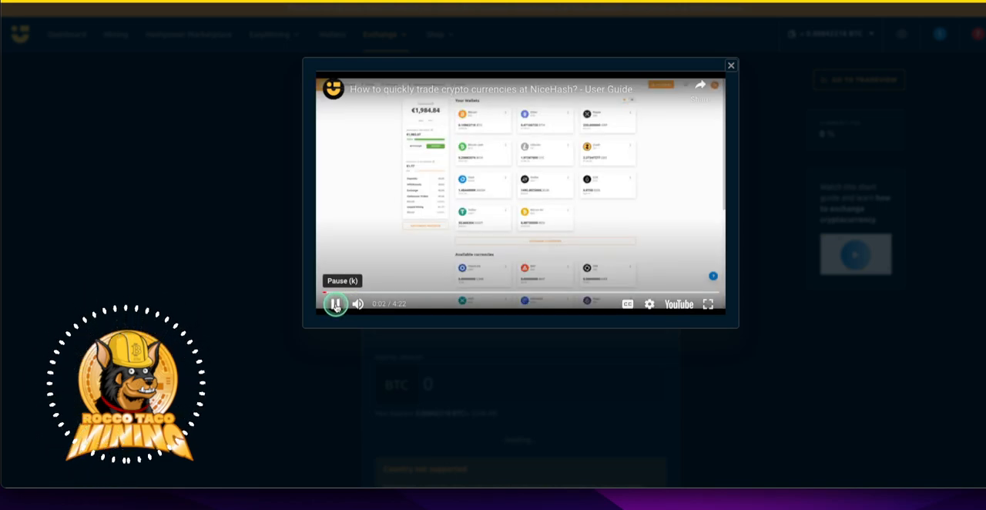
Pause and resume the how-to-trade guide video, then close its popup
click(335, 303)
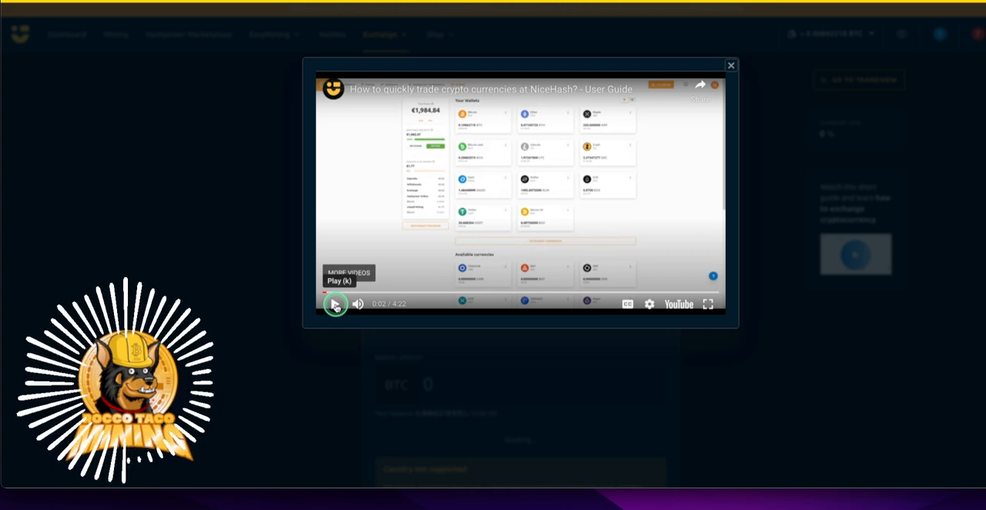
click(334, 303)
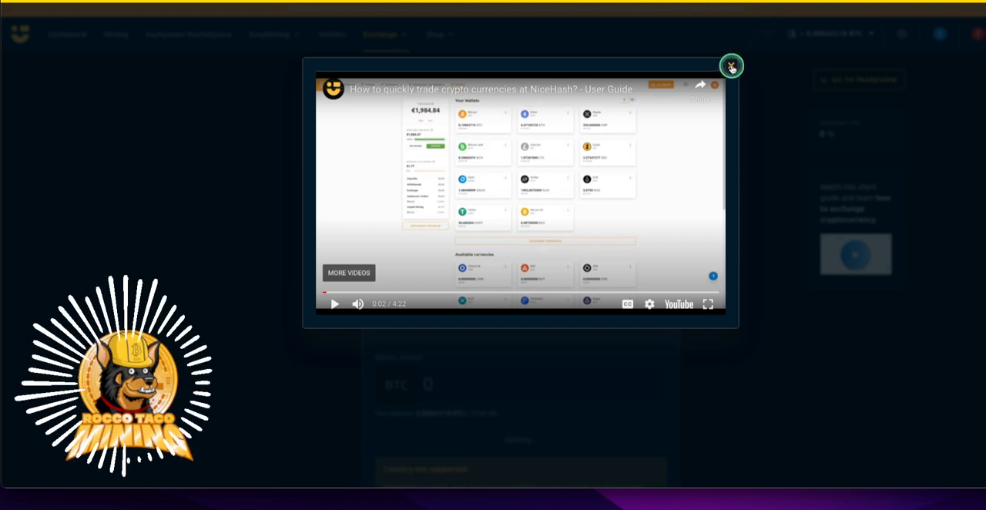
click(730, 65)
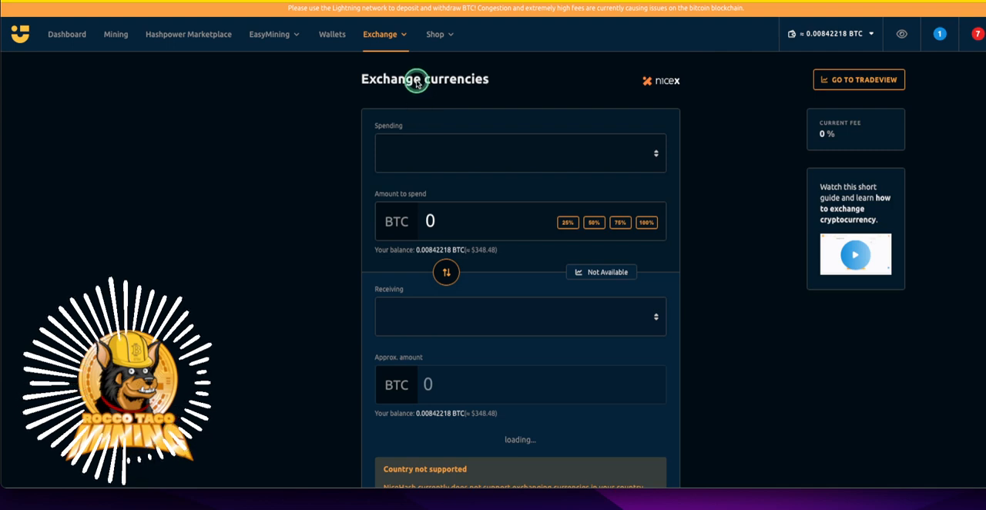
click(379, 34)
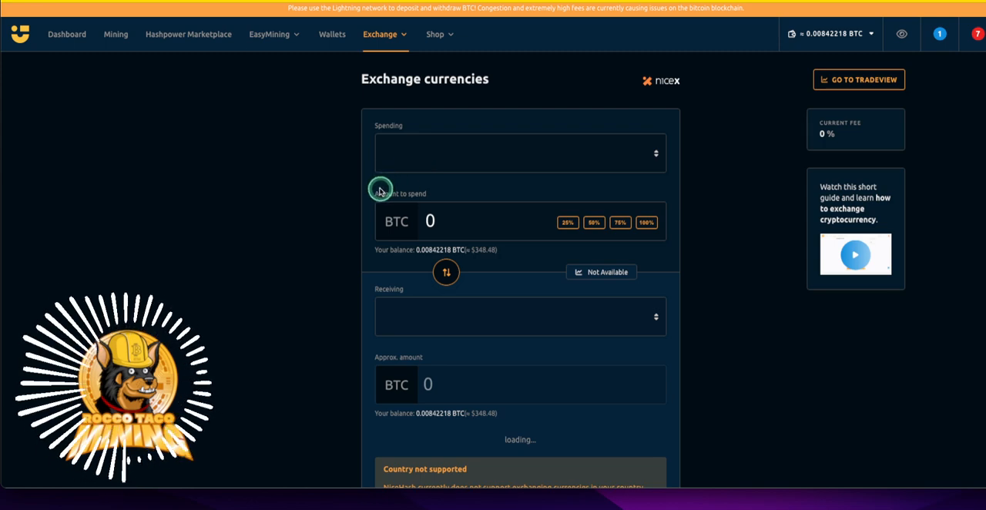
mouse_move(409, 145)
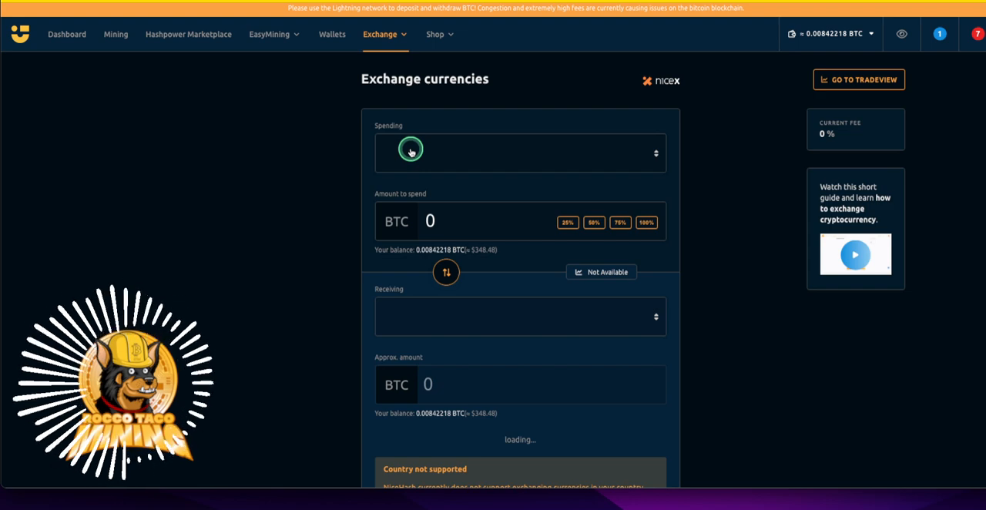
click(378, 34)
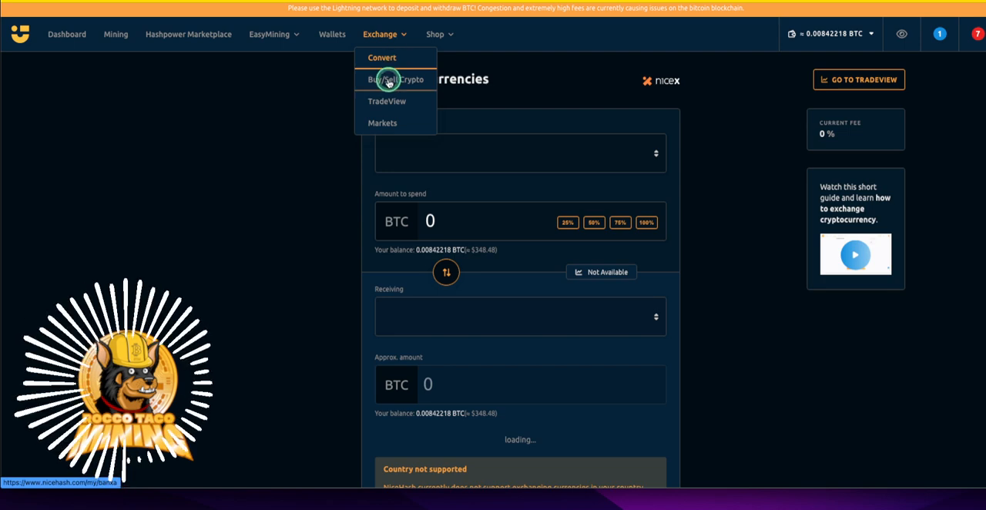
mouse_move(387, 101)
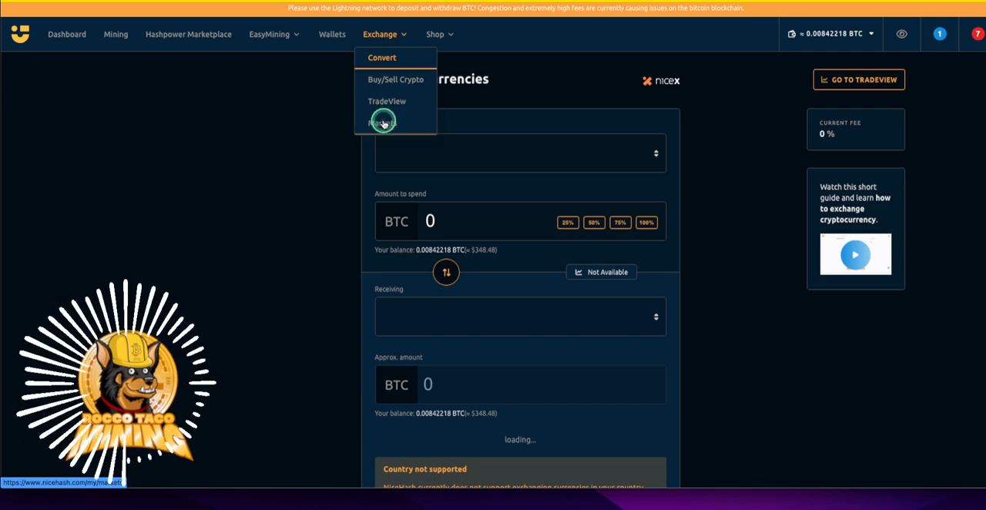
mouse_move(369, 125)
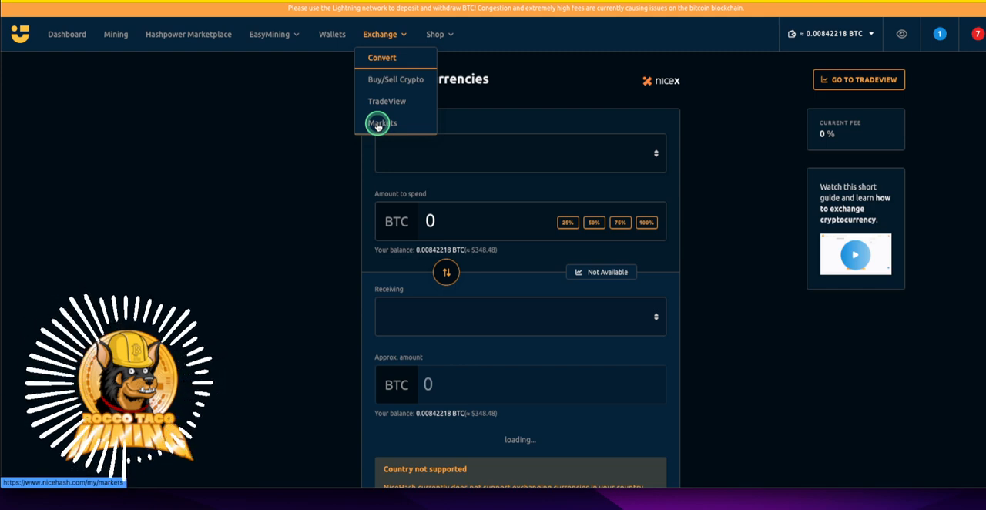
click(385, 33)
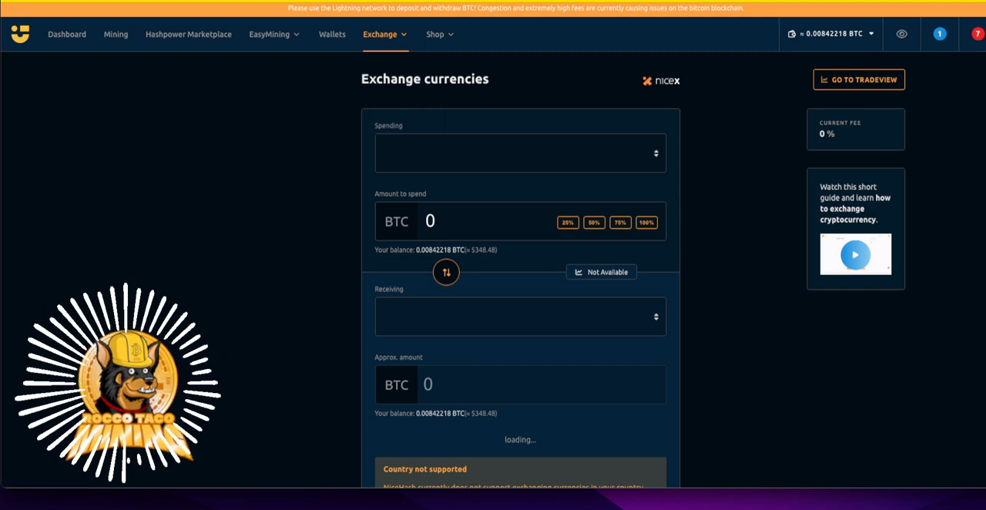